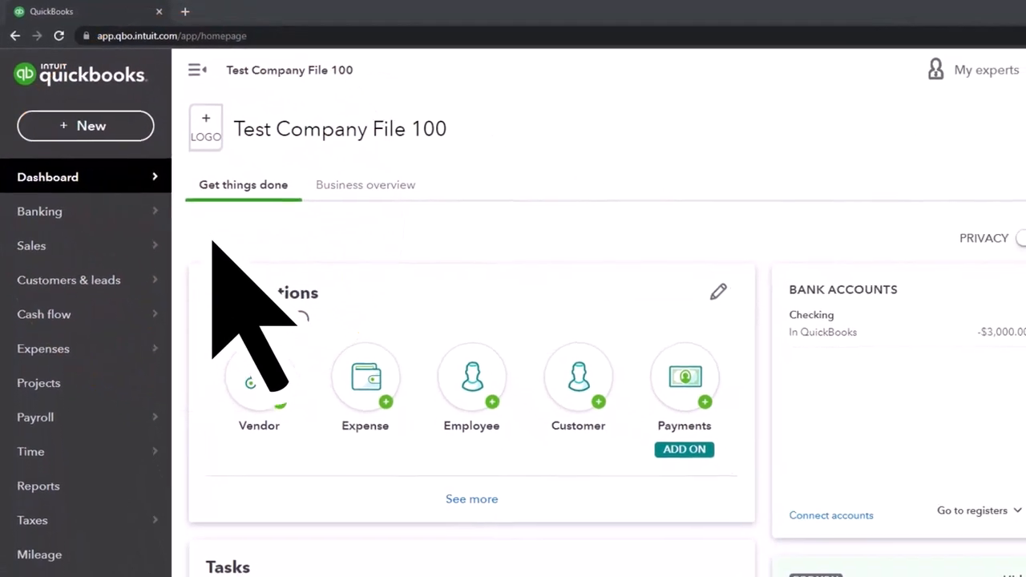
Duplicate the QuickBooks dashboard browser tab so the company file is open in three tabs.
click(962, 54)
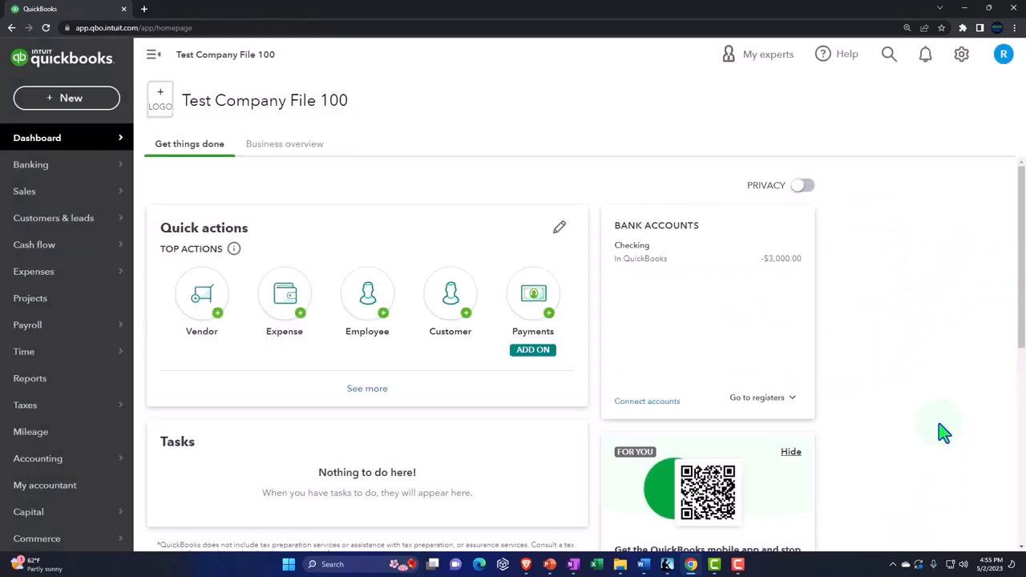
mouse_move(325, 187)
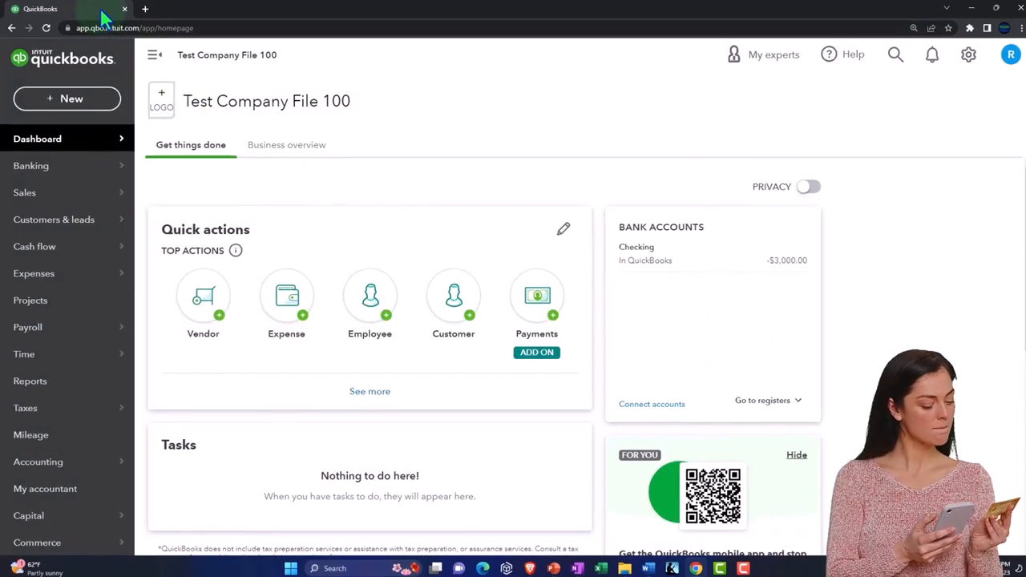
right_click(64, 9)
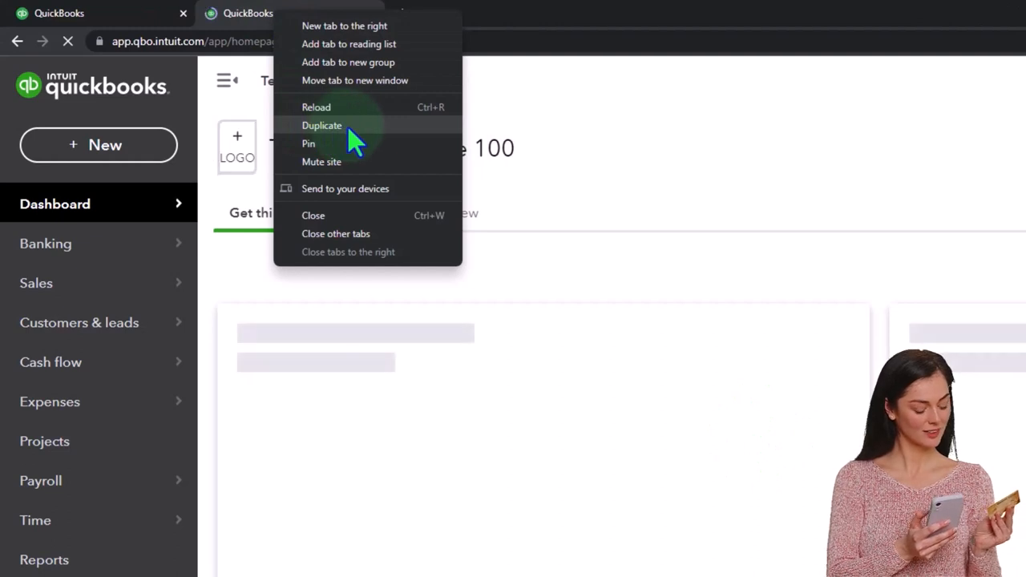
click(322, 125)
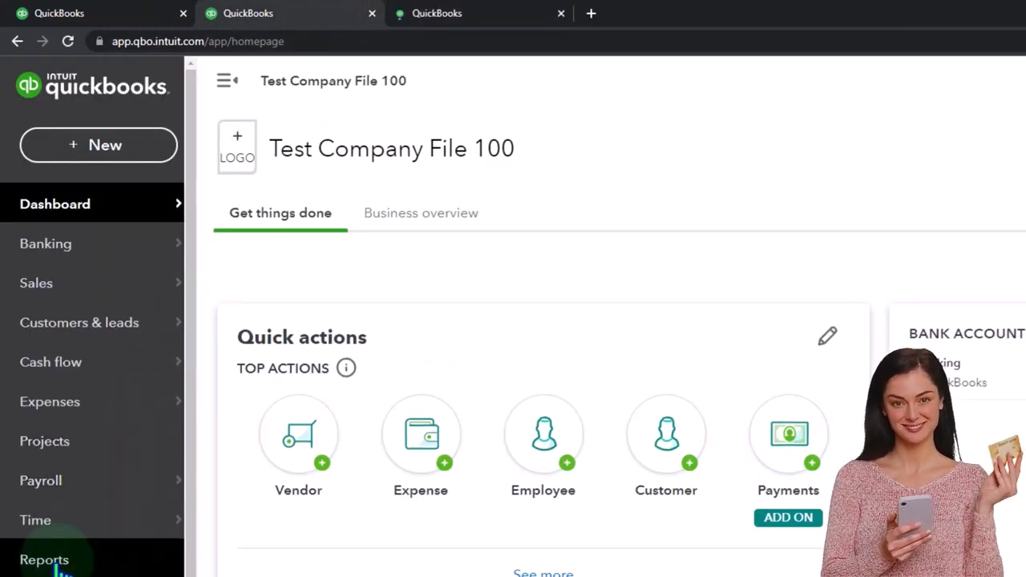
Show the Balance Sheet report from Reports favorites, then move to the third tab.
click(44, 560)
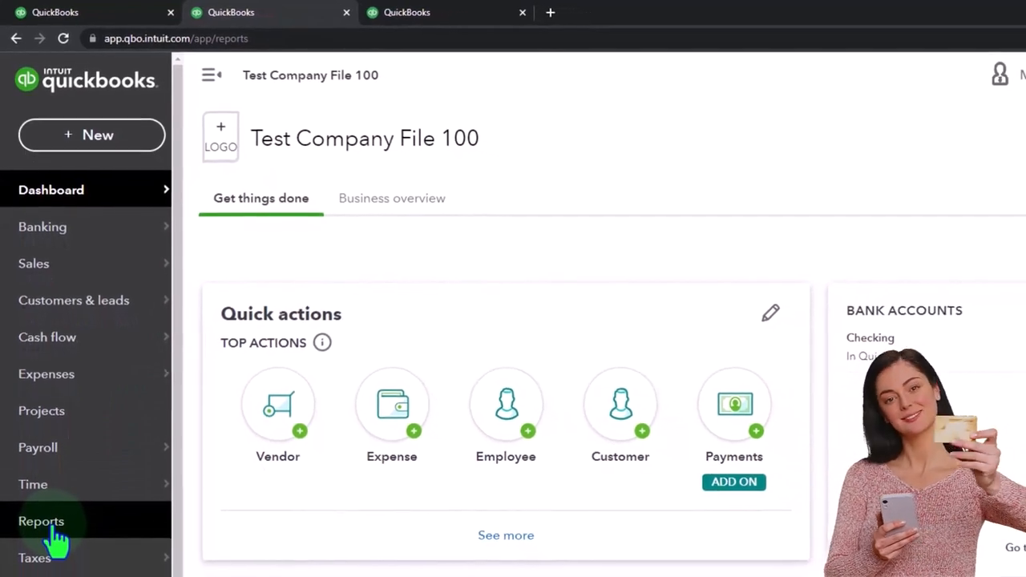
click(40, 520)
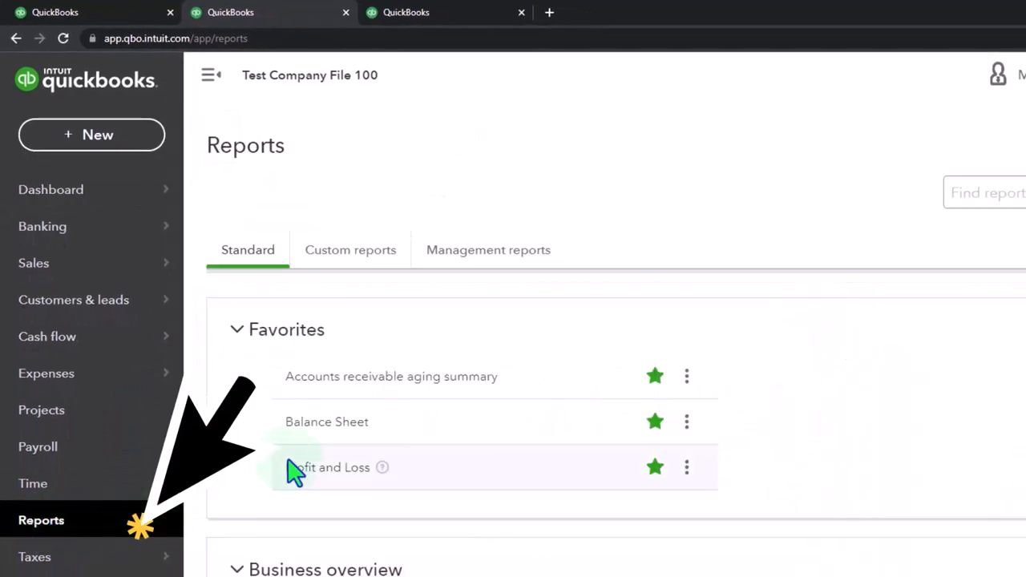
click(326, 422)
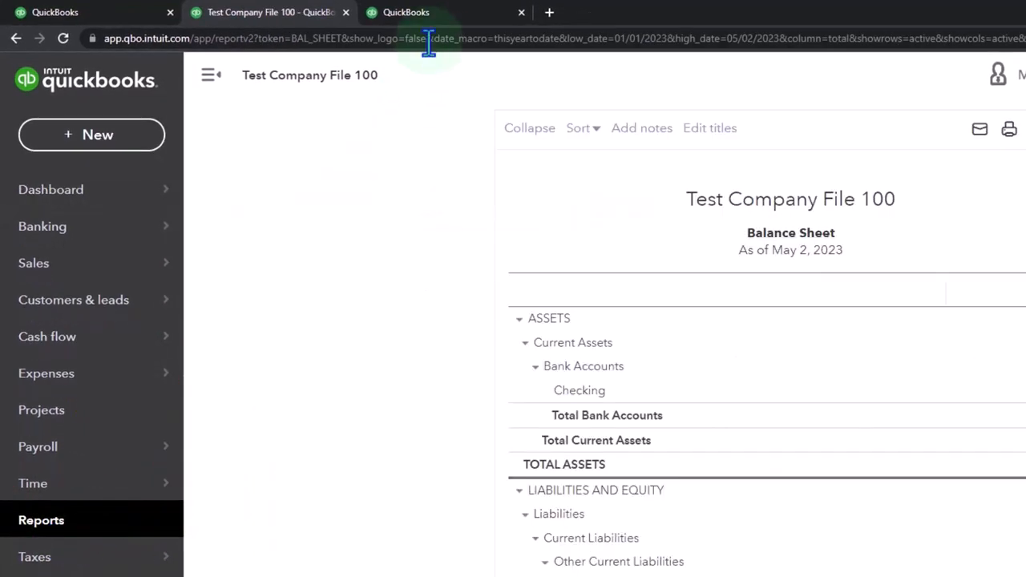
click(51, 189)
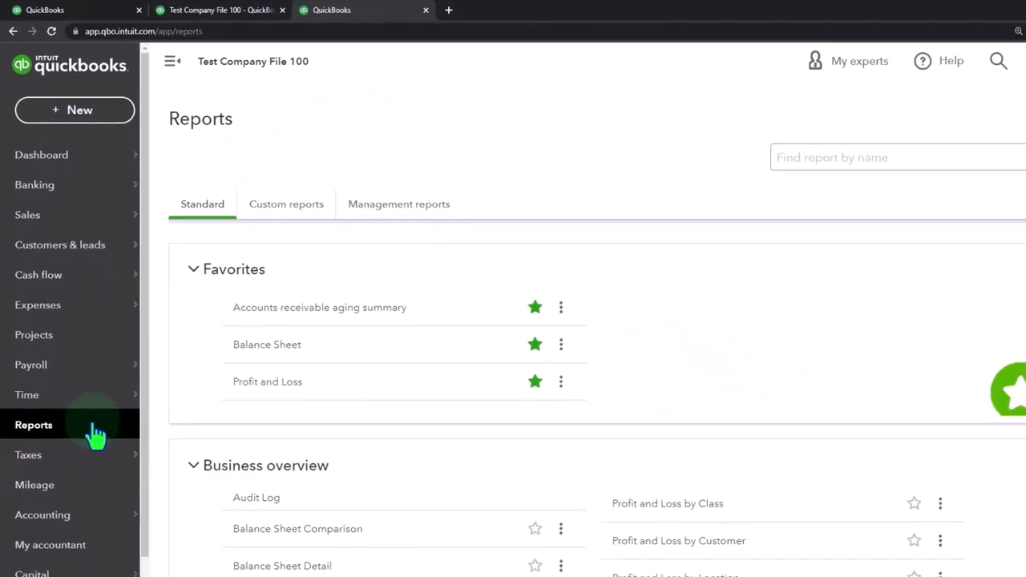
Run Profit and Loss and Balance Sheet for 01/01/2025 through 12/31/2025.
click(267, 382)
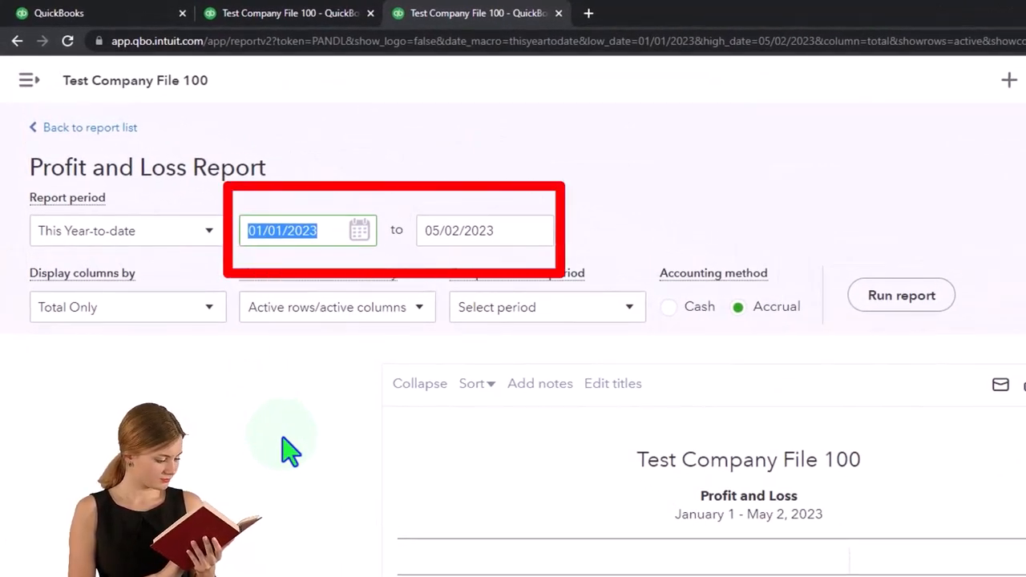
text(010125)
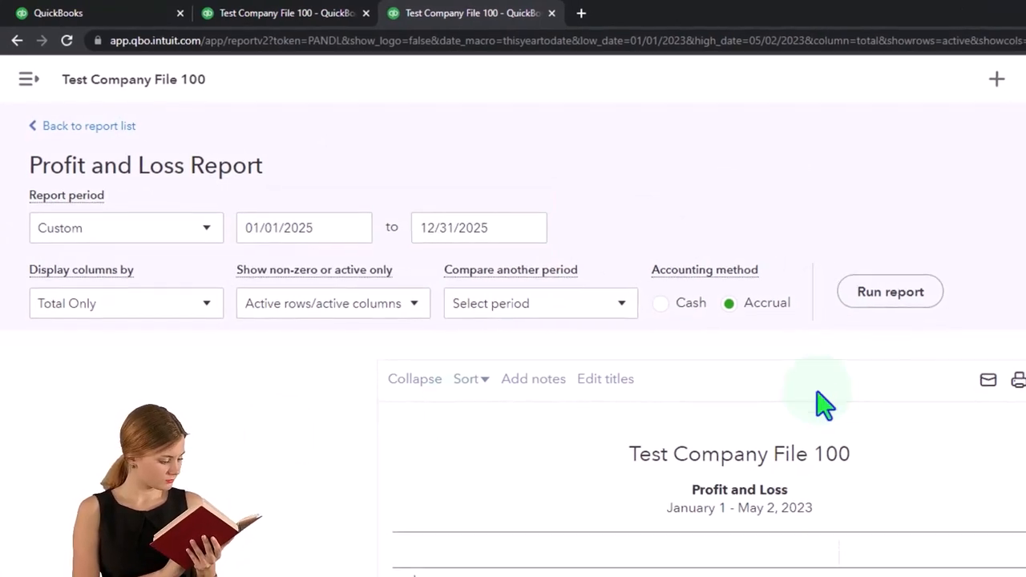
click(890, 291)
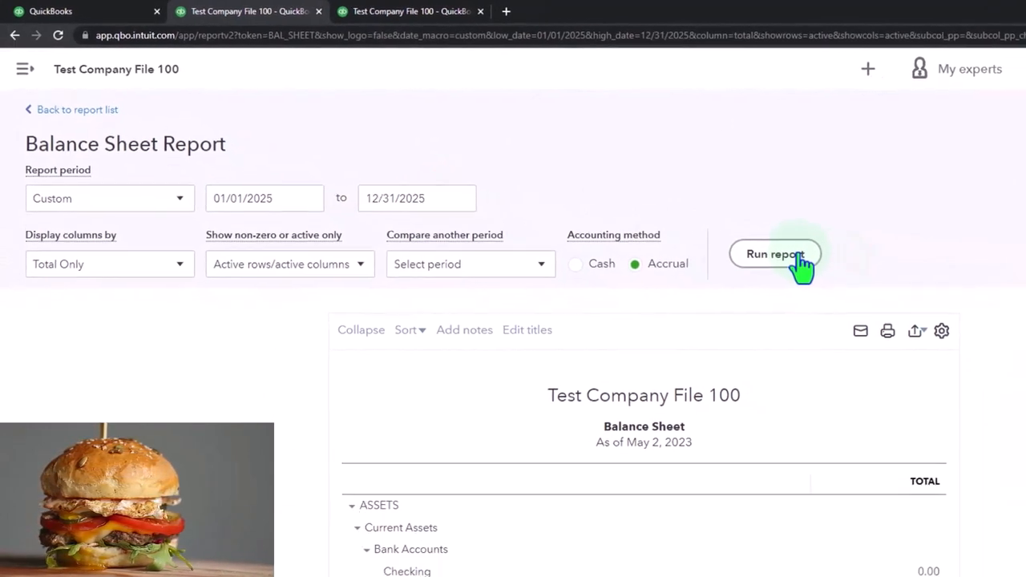
click(776, 254)
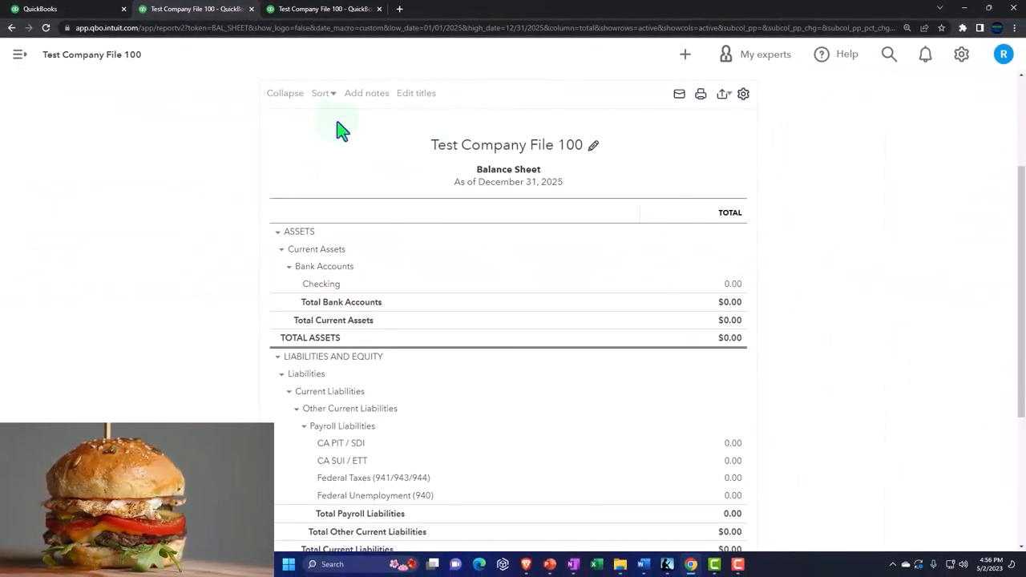
Switch to the first tab showing the QuickBooks dashboard.
click(44, 8)
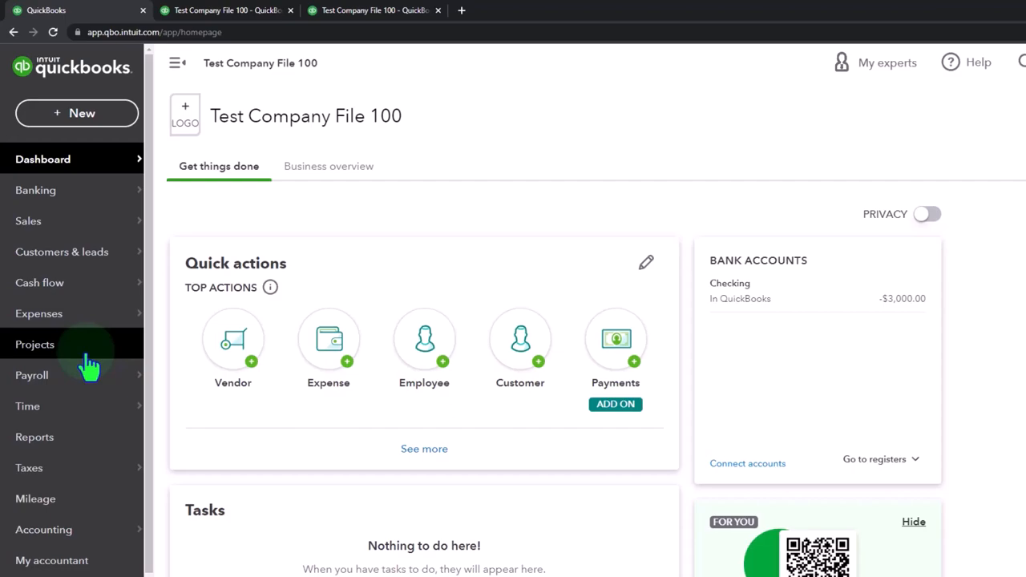
Show the Sales > Customers list with Customer 1, sub-customer 400, Customers 2 and 3.
click(31, 375)
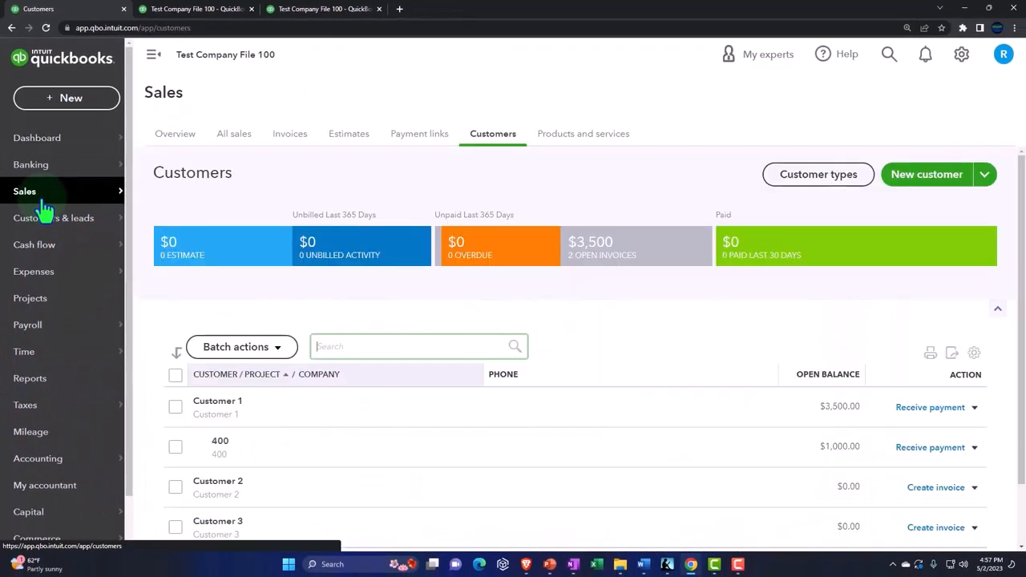
click(492, 134)
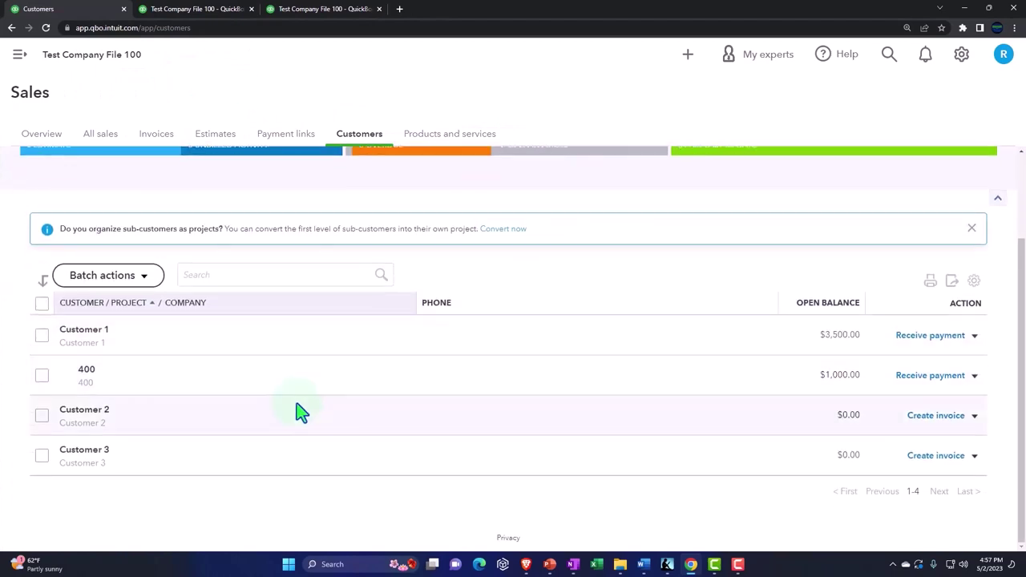
mouse_move(282, 407)
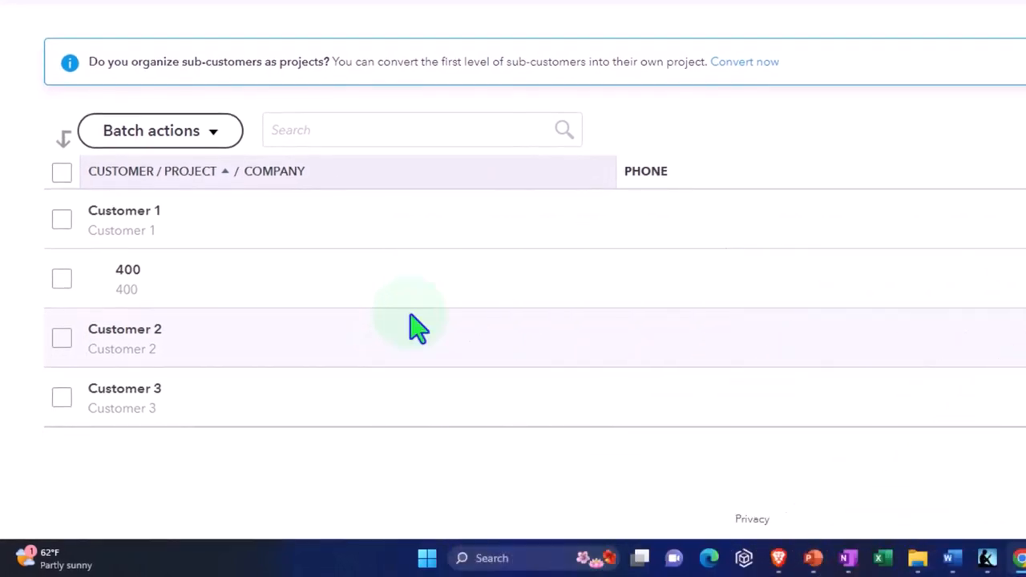
click(410, 321)
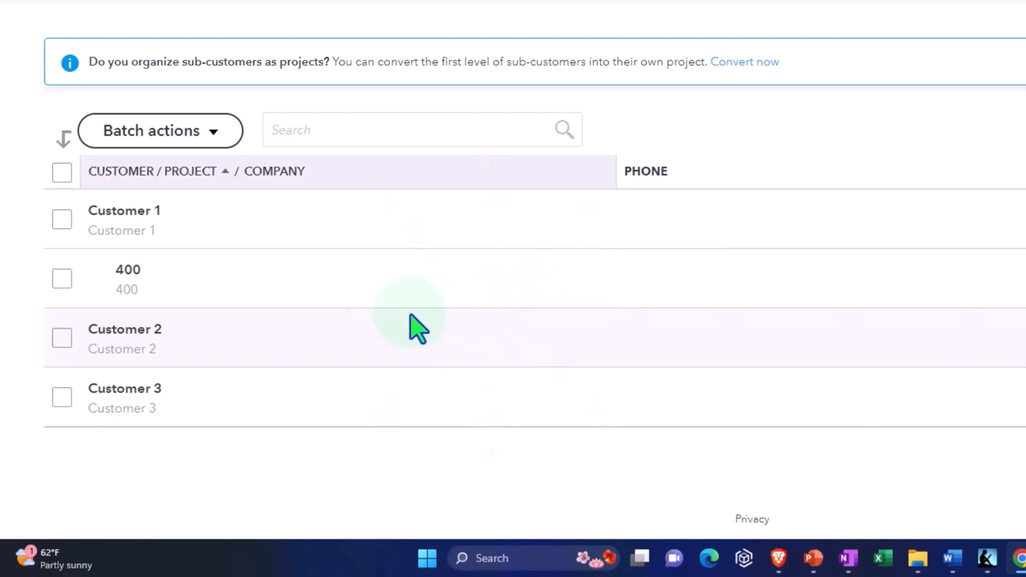
mouse_move(186, 300)
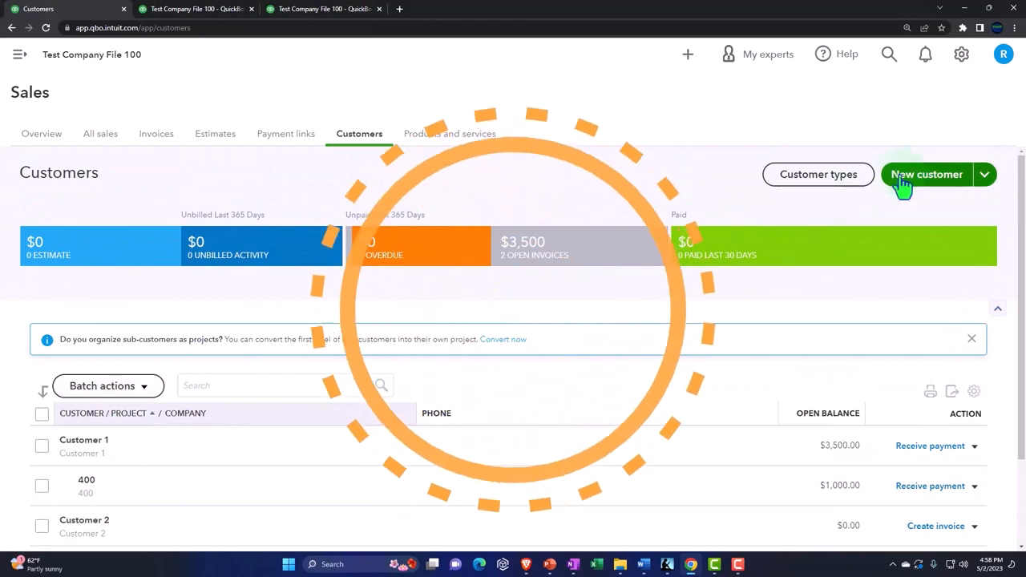
Create sub-customer 410 under Customer 1, billed to the parent, and return to Customers.
click(926, 175)
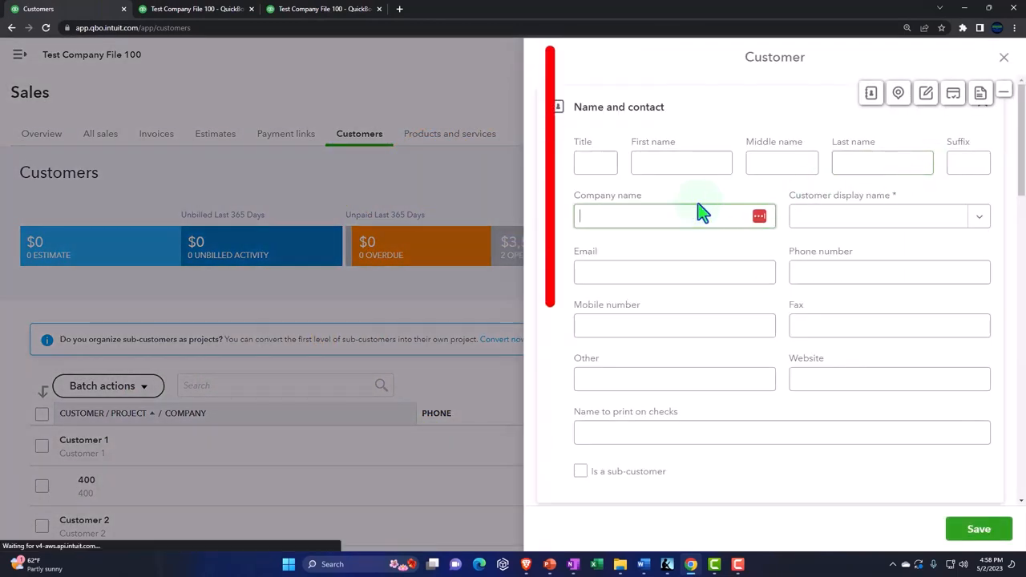
click(666, 216)
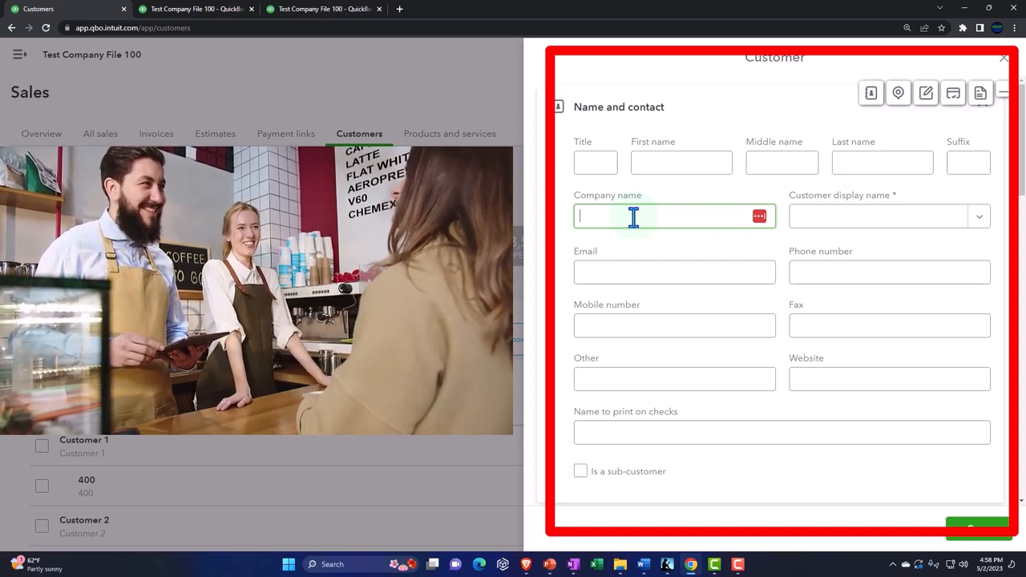
text(410)
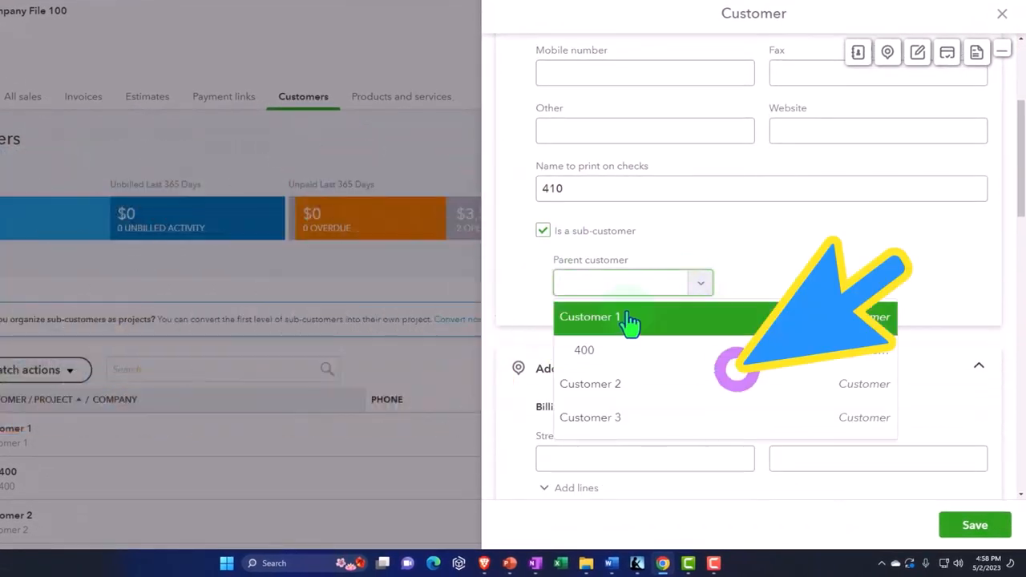
click(590, 317)
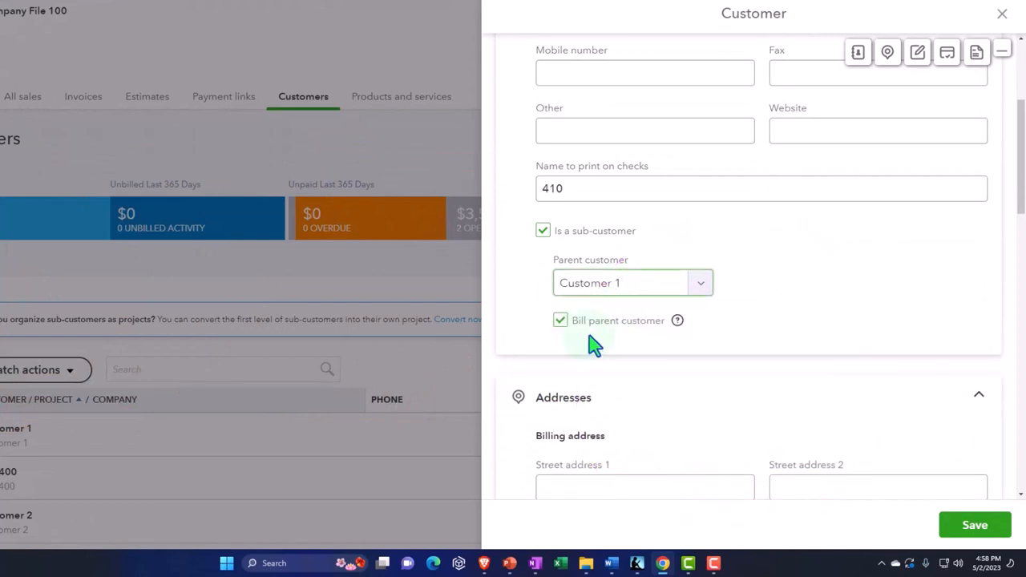
mouse_move(648, 335)
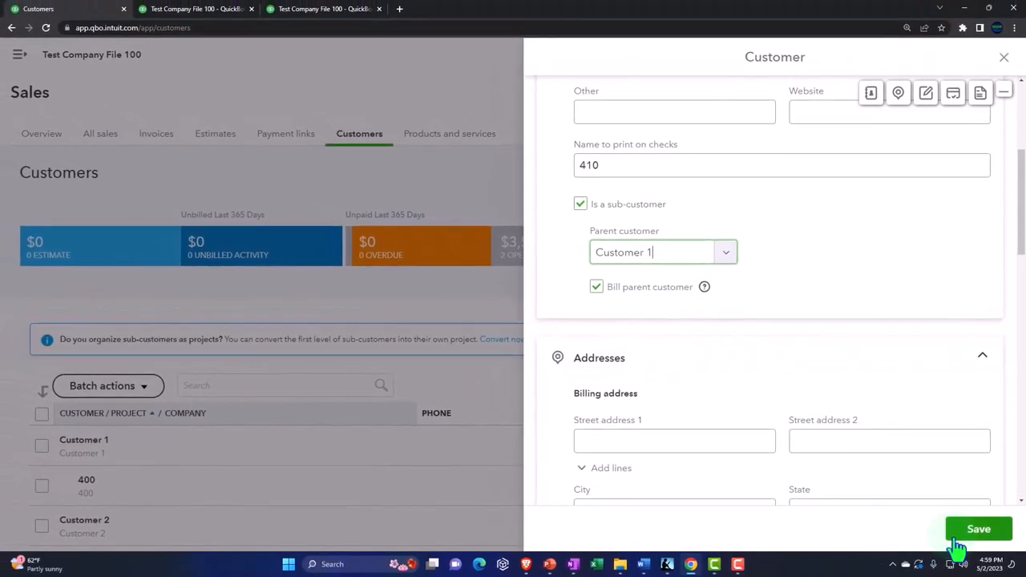
click(978, 528)
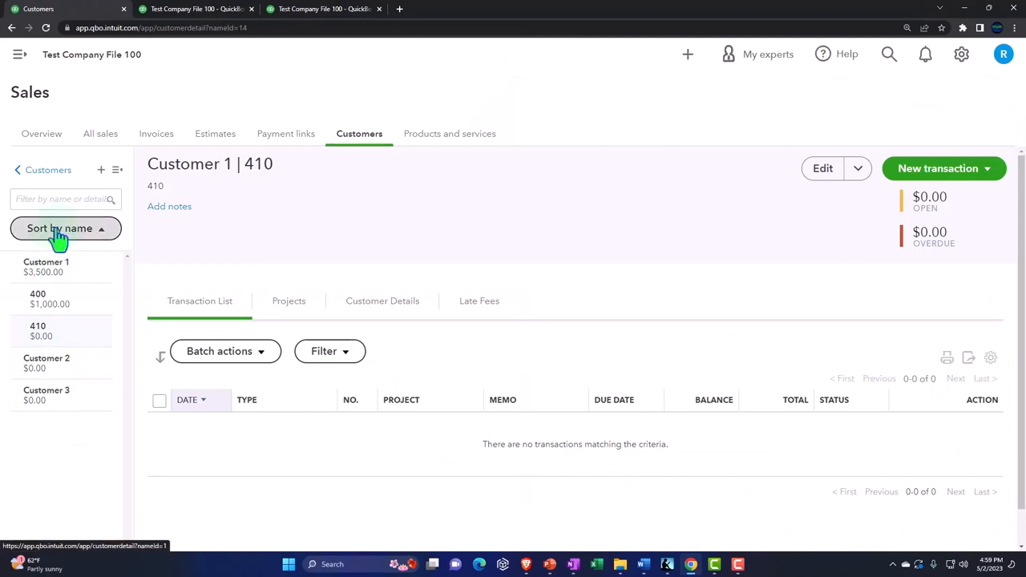
click(48, 169)
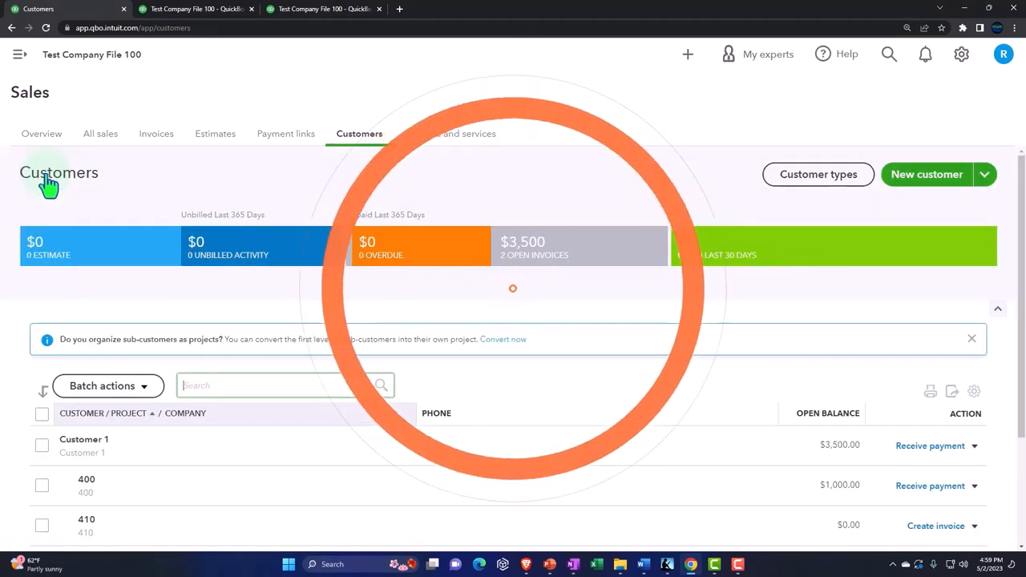
scroll(down, 3)
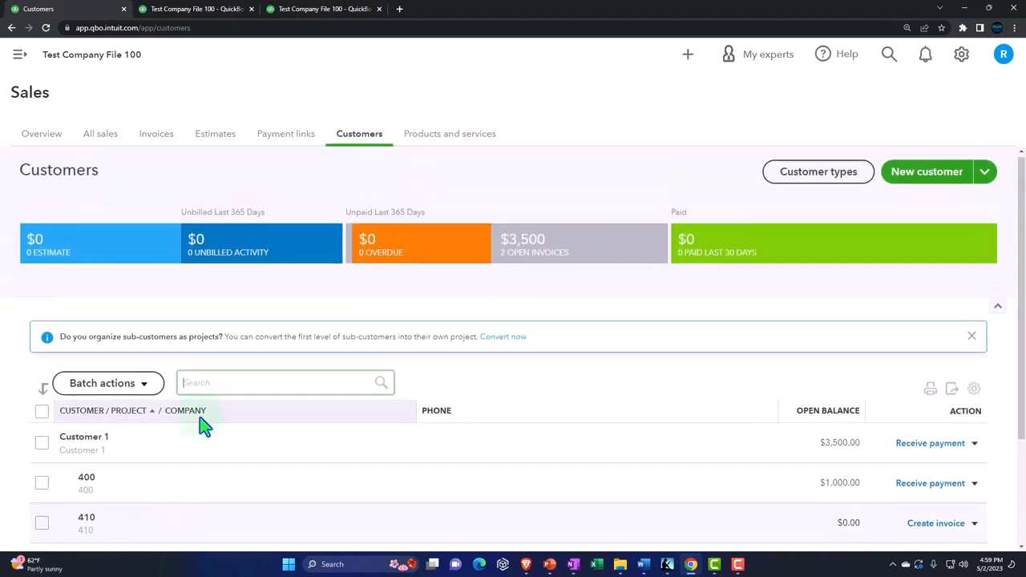
Save customer 415 as a sub-customer of Customer 1 with Bill parent customer on.
click(926, 171)
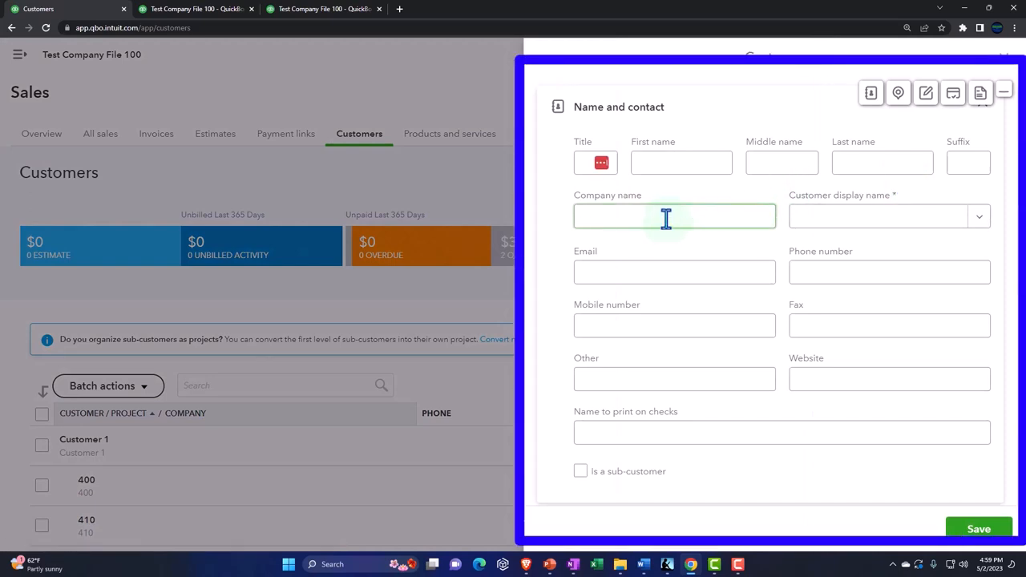
text(415)
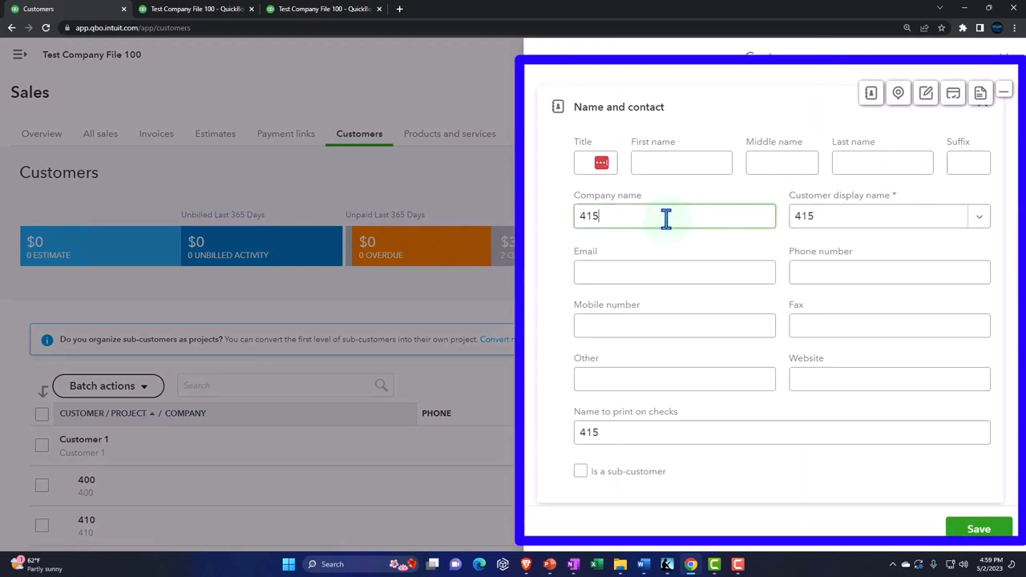
scroll(down, 3)
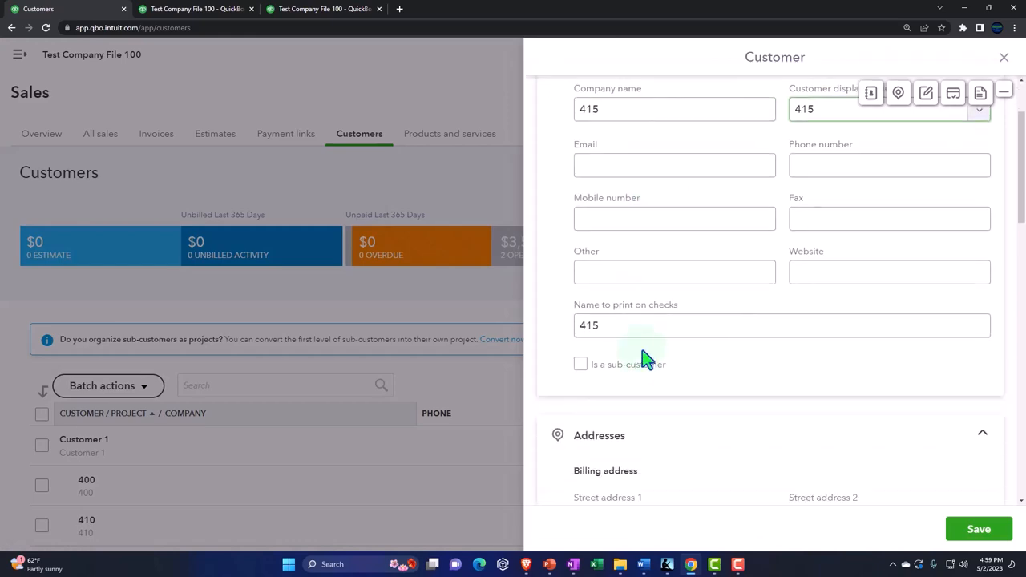
click(579, 364)
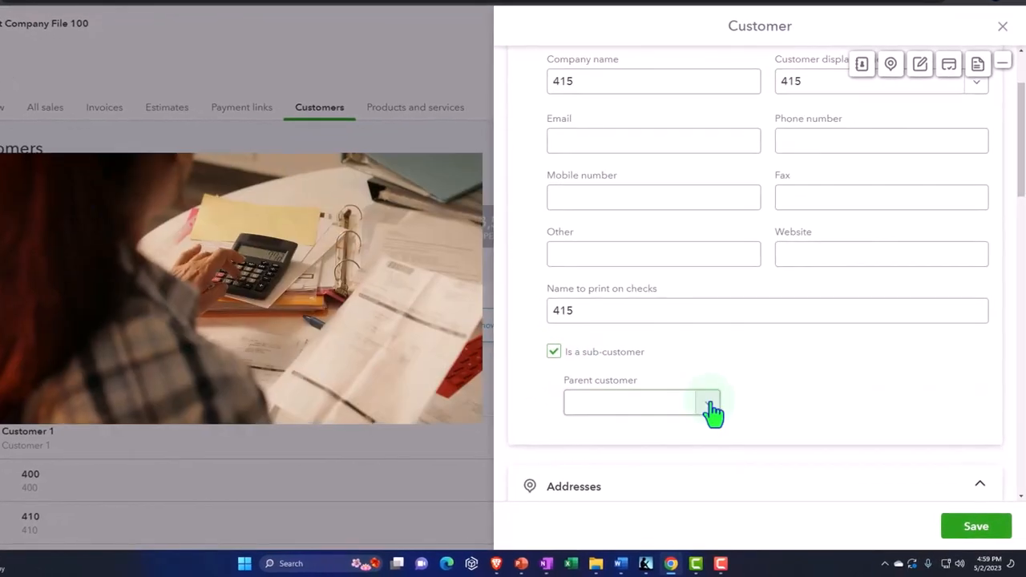
click(641, 402)
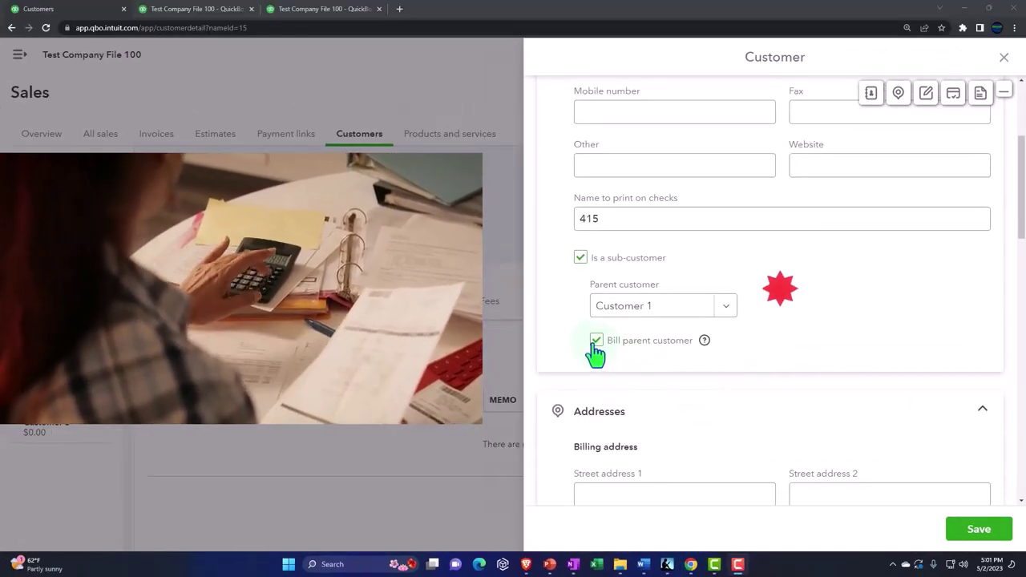
click(595, 340)
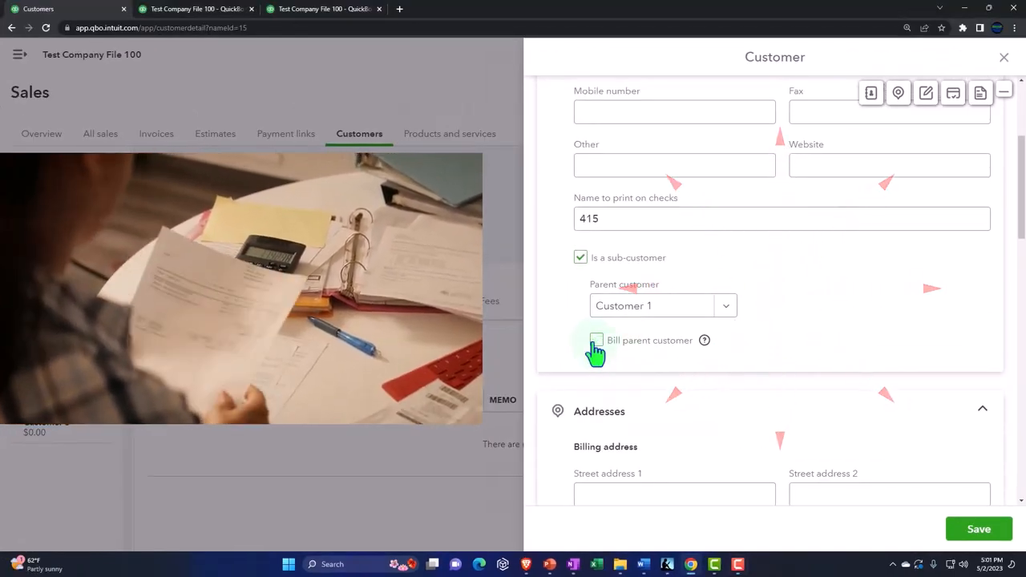
click(596, 340)
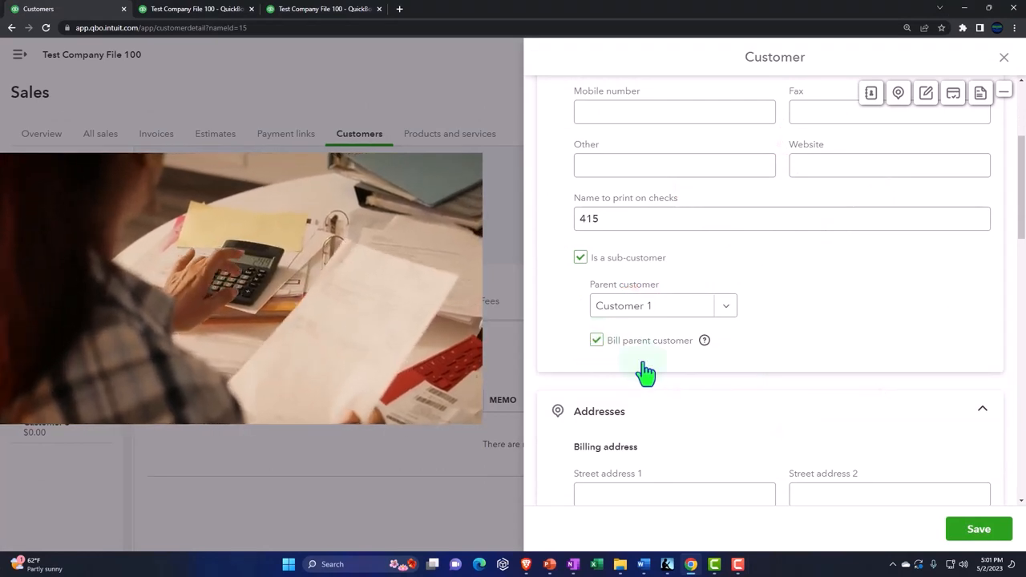
click(978, 528)
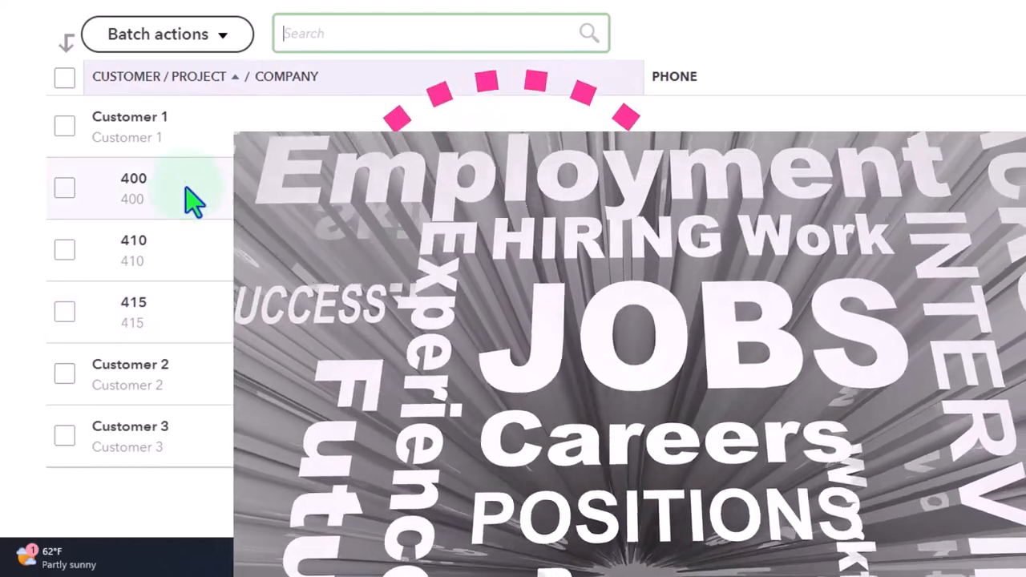
mouse_move(178, 160)
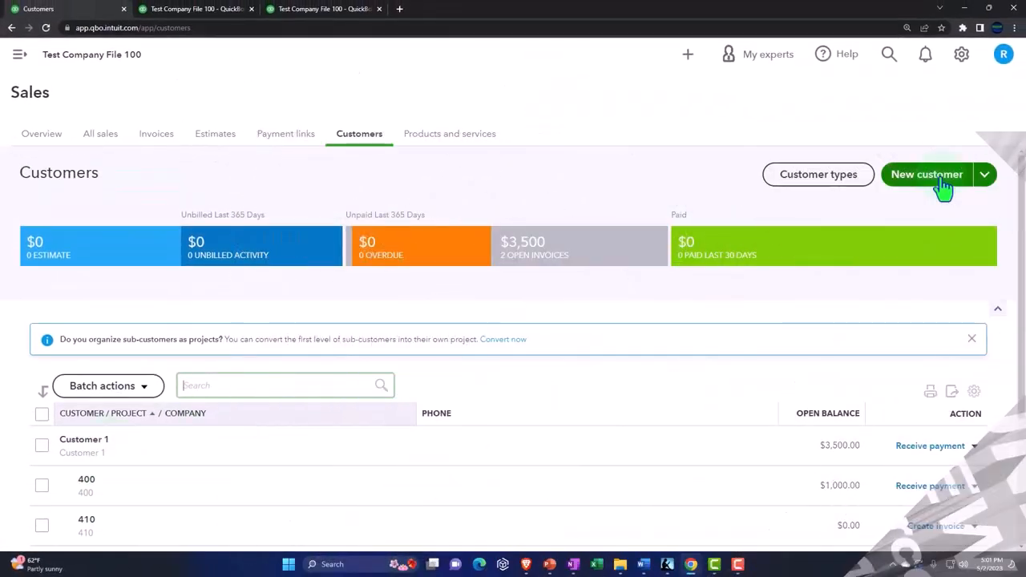
Create and save customer 501 as a sub-customer of Customer 2.
click(925, 174)
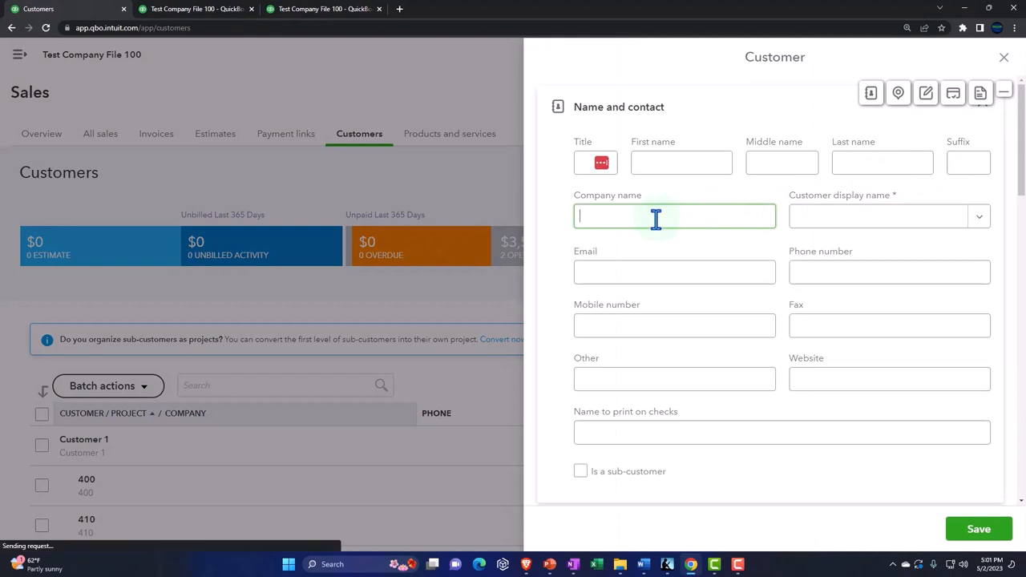
text(501)
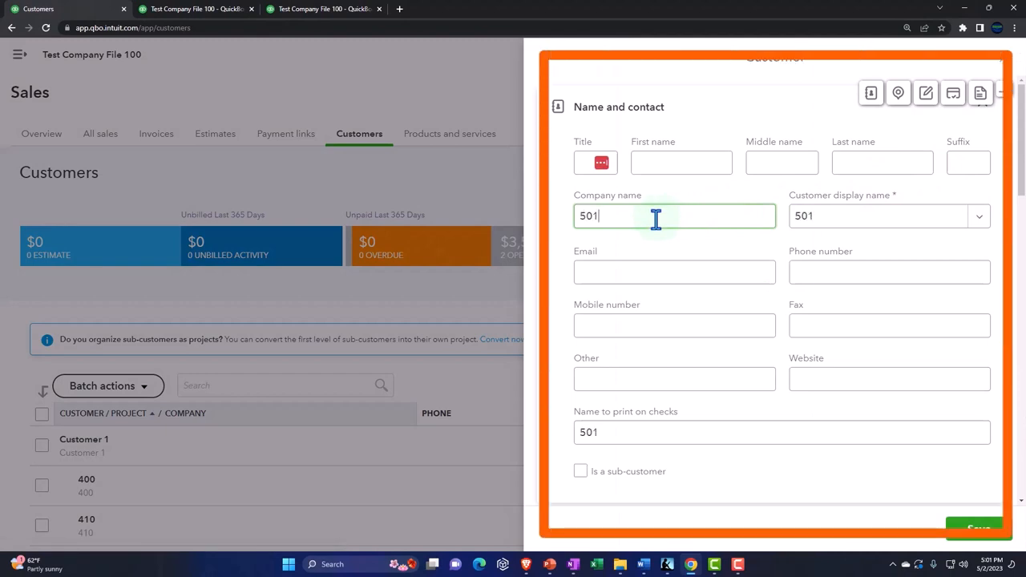
scroll(down, 3)
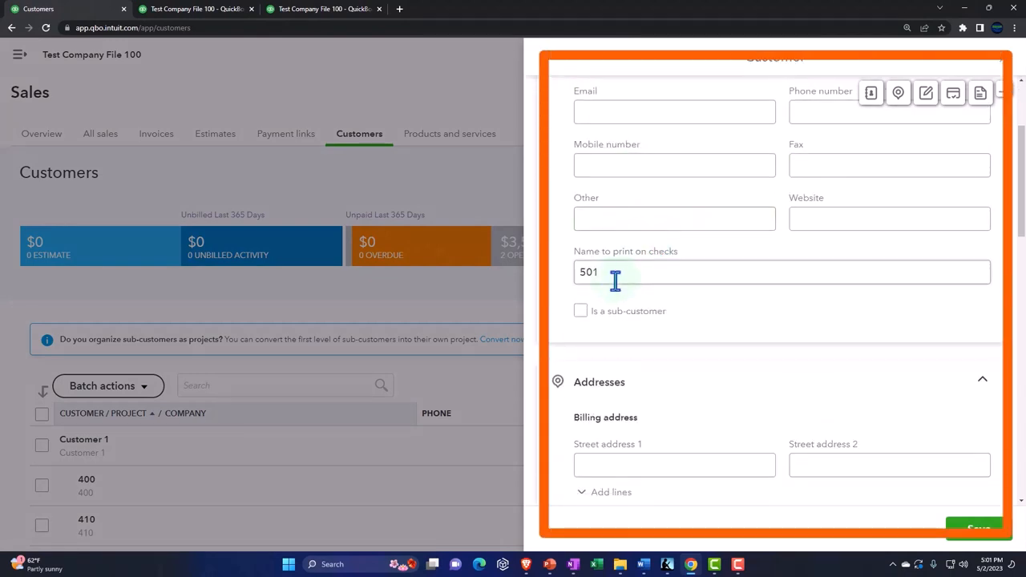
click(579, 310)
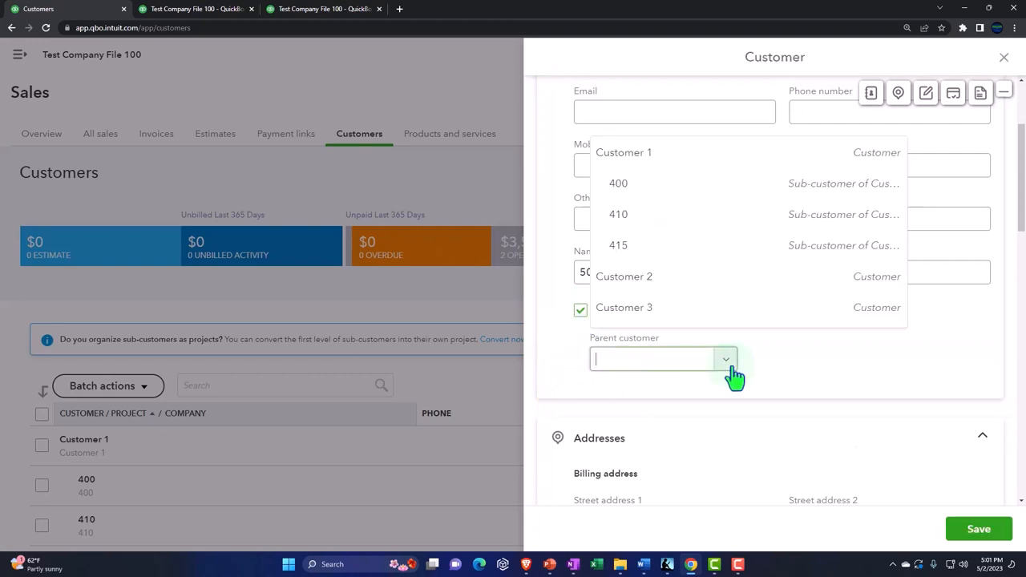
click(624, 275)
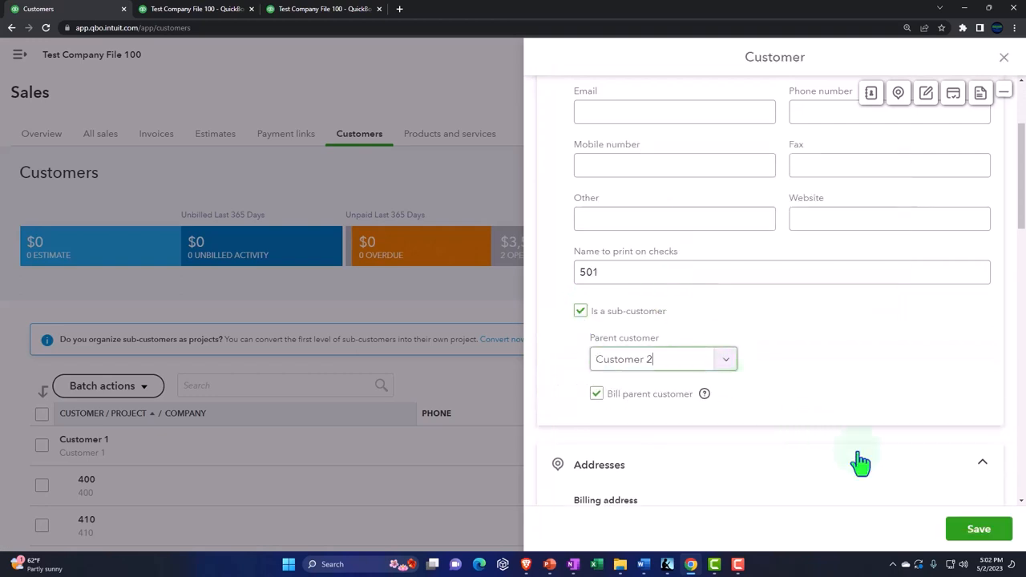
click(979, 528)
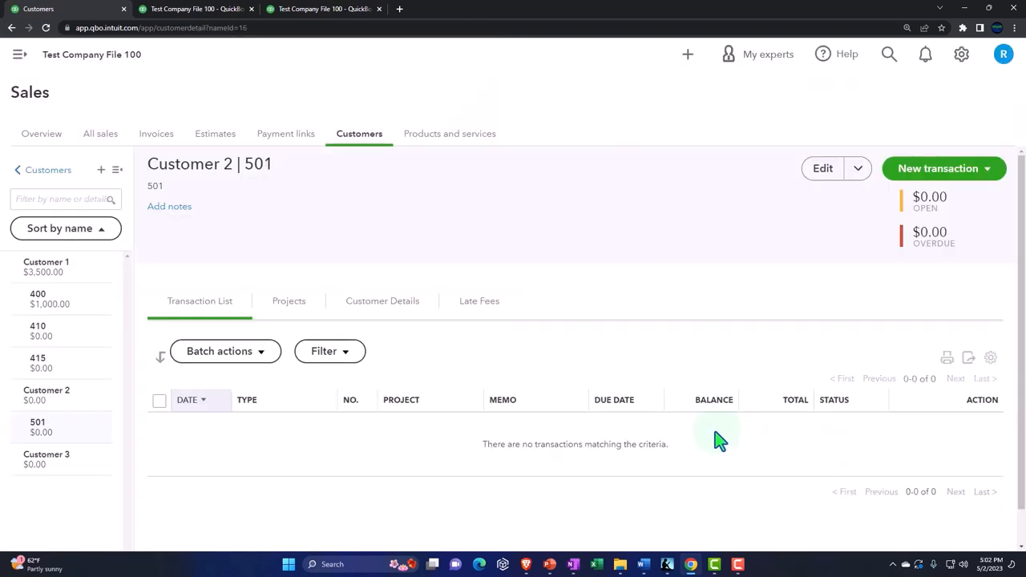
mouse_move(908, 183)
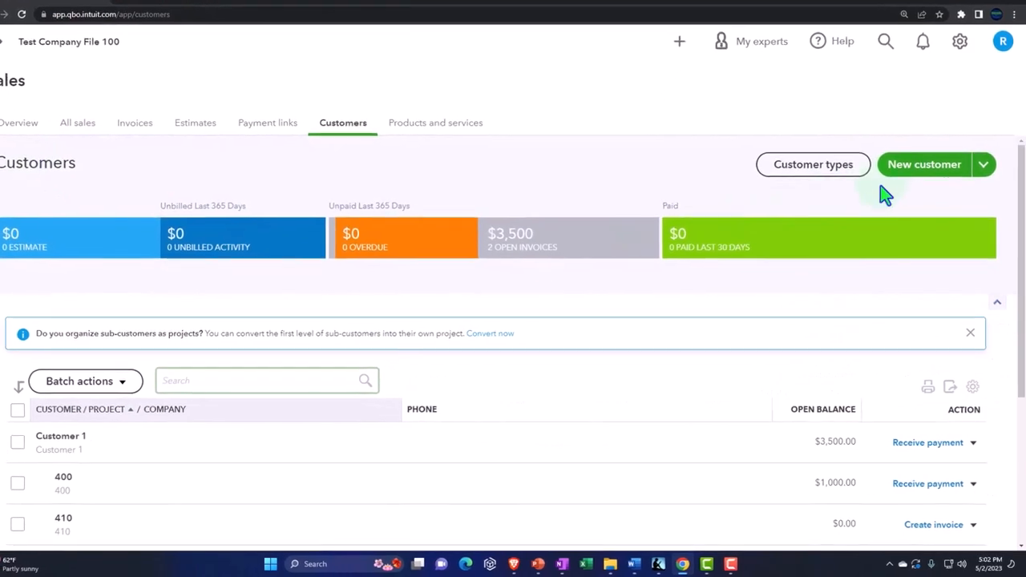
Start a new customer record for sub-customer 512.
click(923, 164)
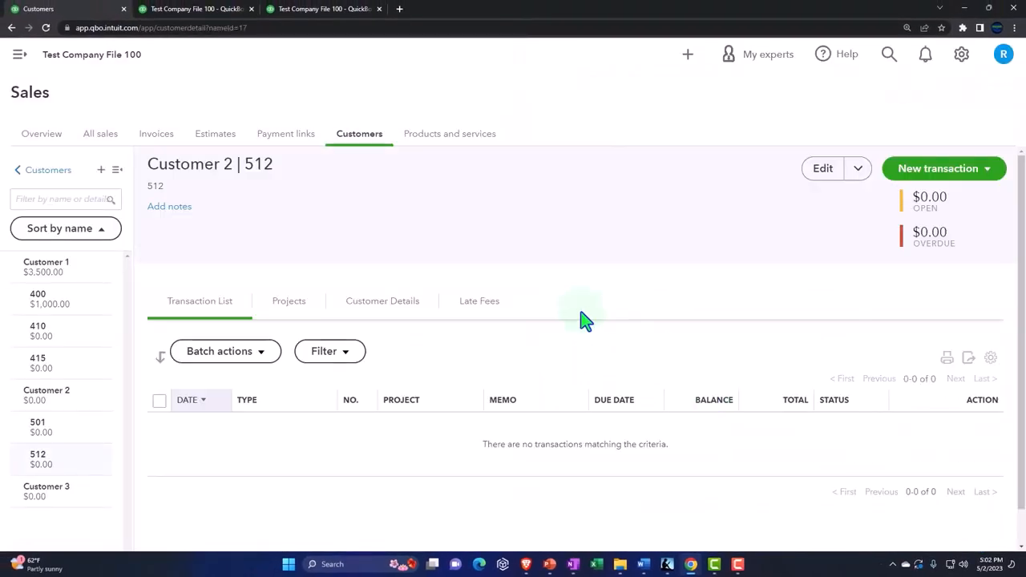
mouse_move(536, 304)
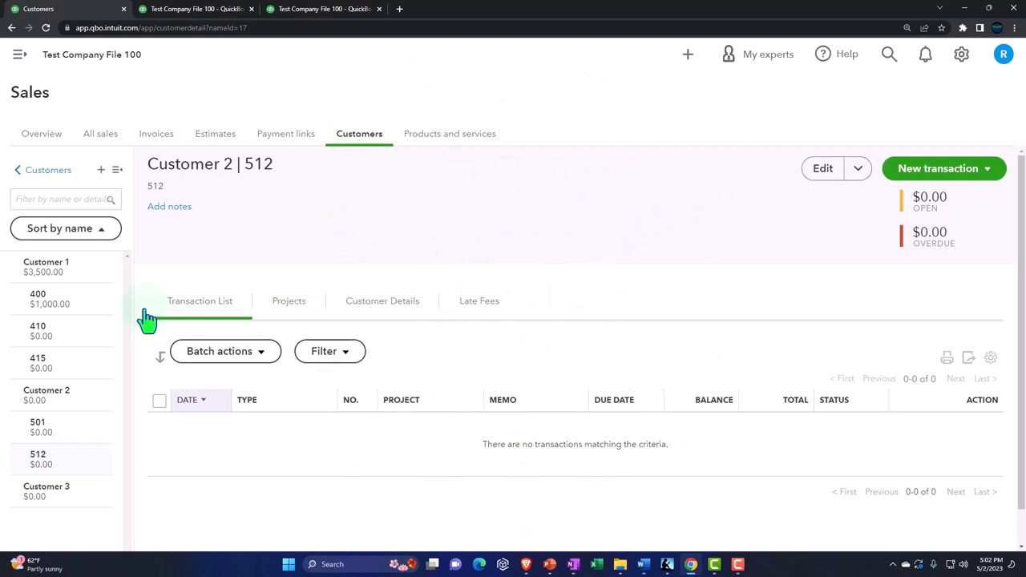
mouse_move(96, 309)
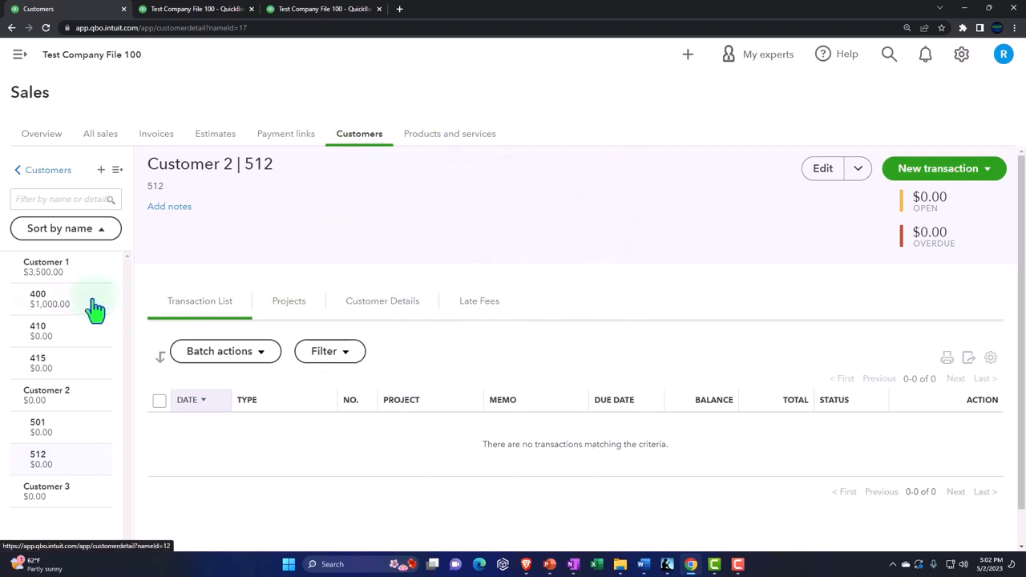
mouse_move(105, 309)
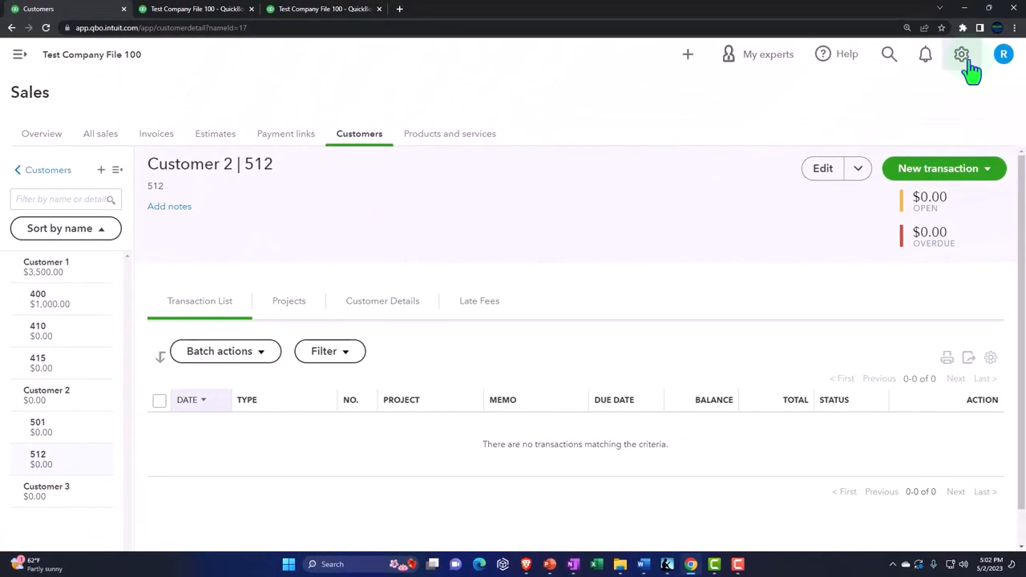
click(962, 54)
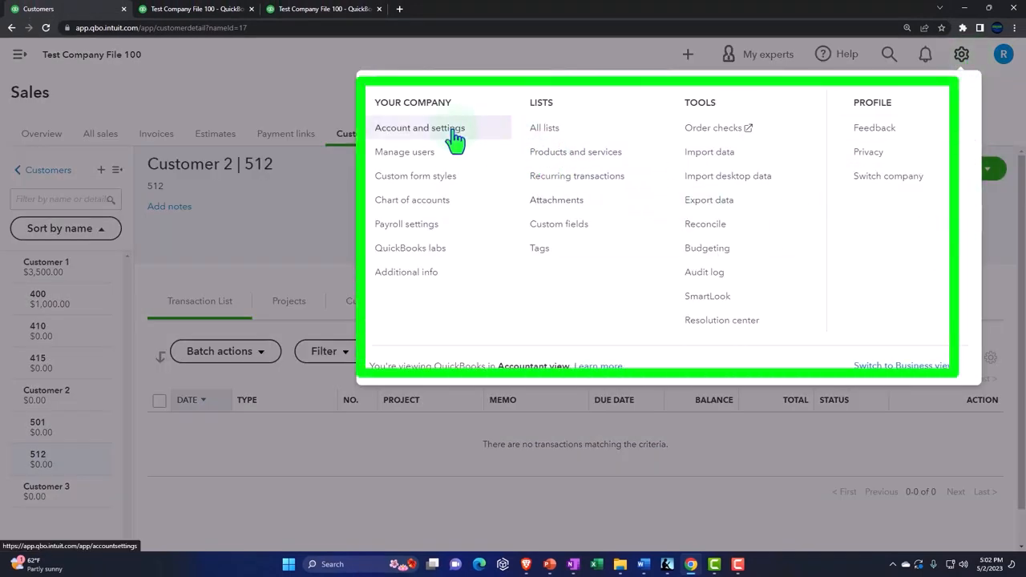
click(419, 128)
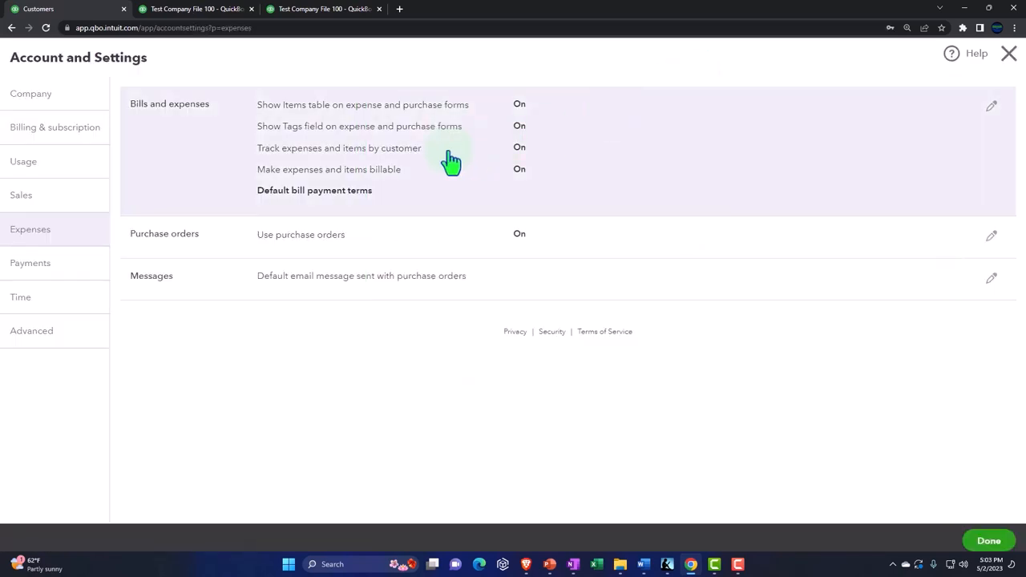
click(991, 107)
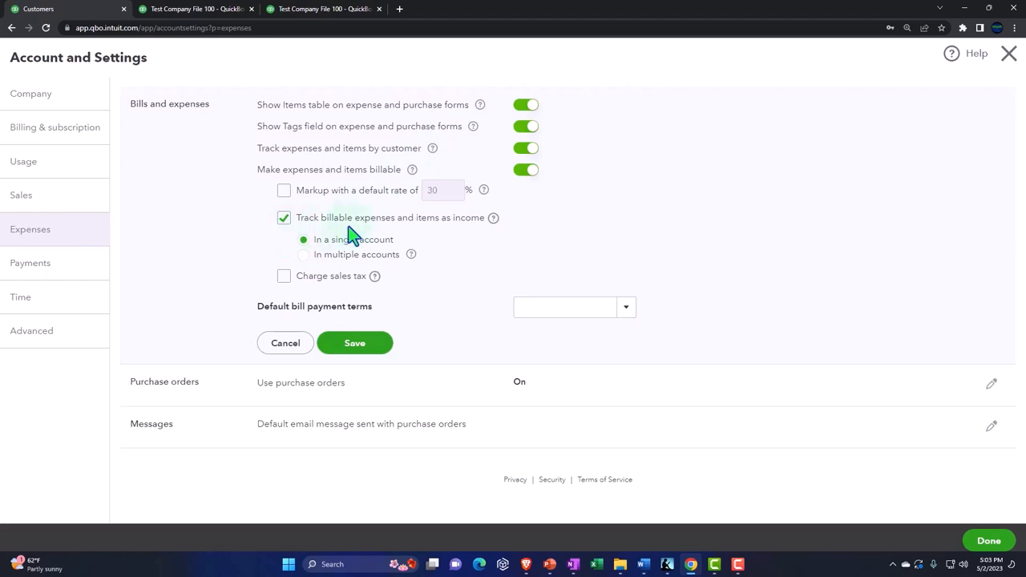
mouse_move(447, 239)
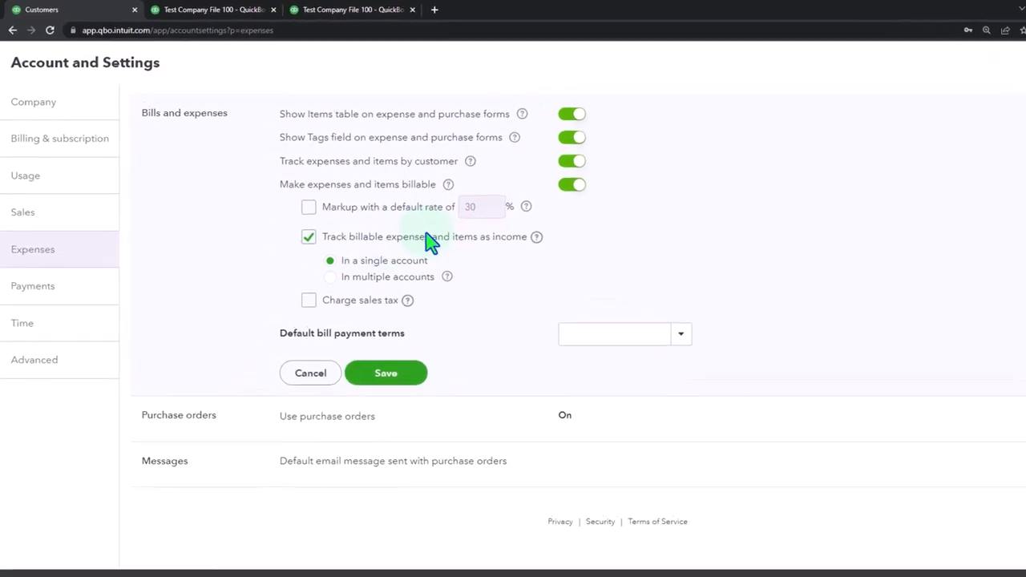
click(308, 207)
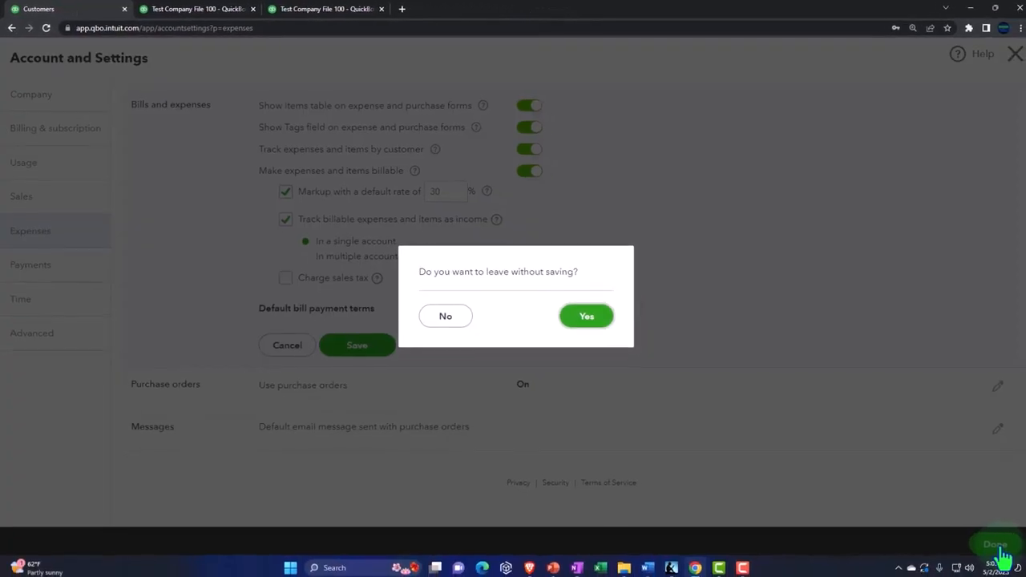
click(586, 316)
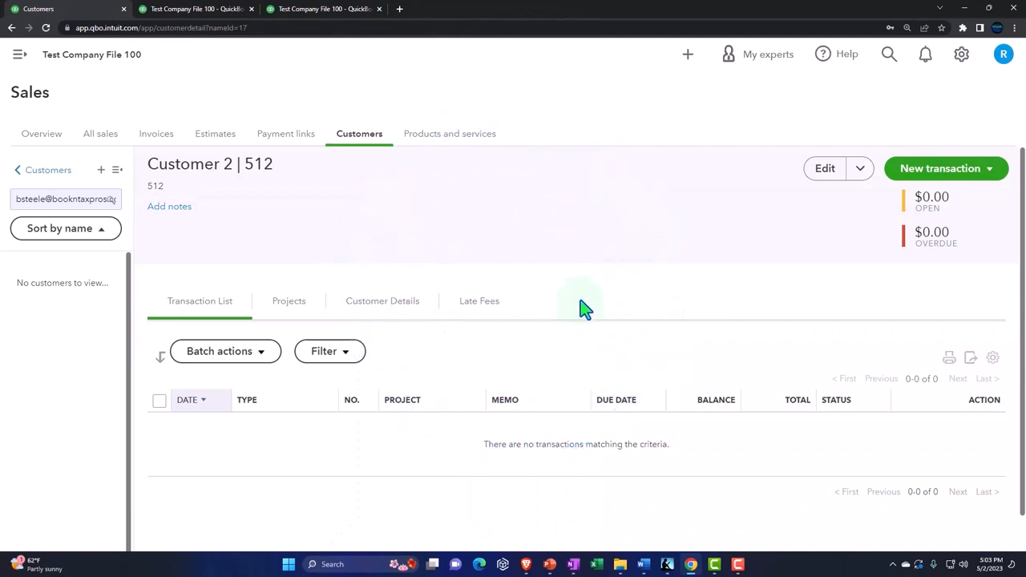
Return to the Customers list and start a new Expense from + New.
click(50, 170)
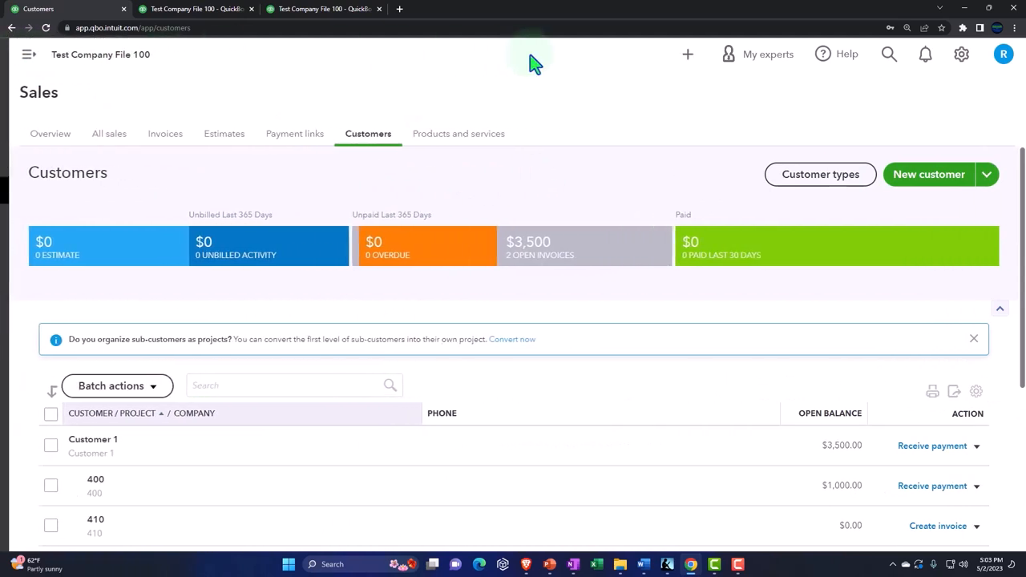
click(687, 54)
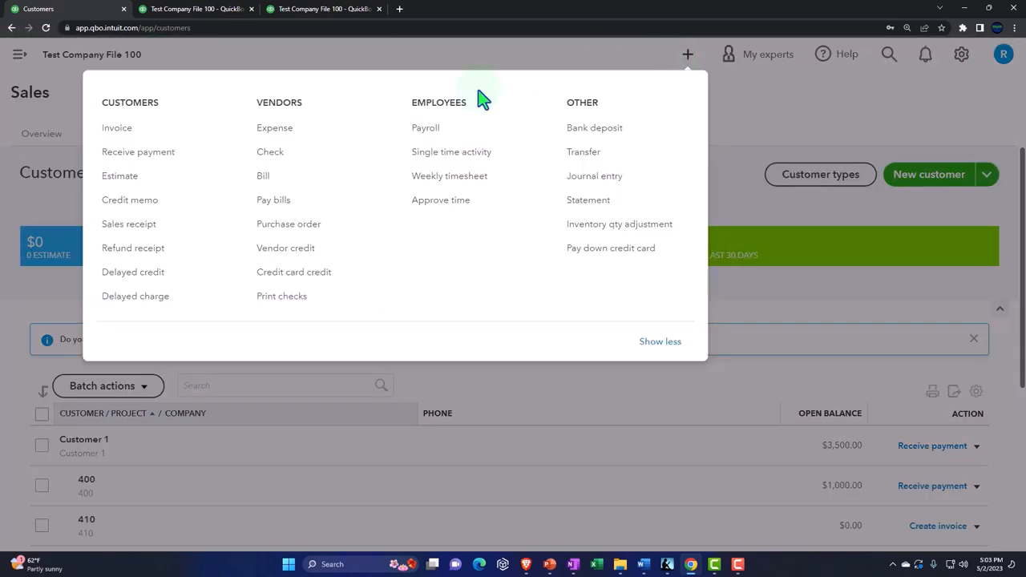
click(274, 127)
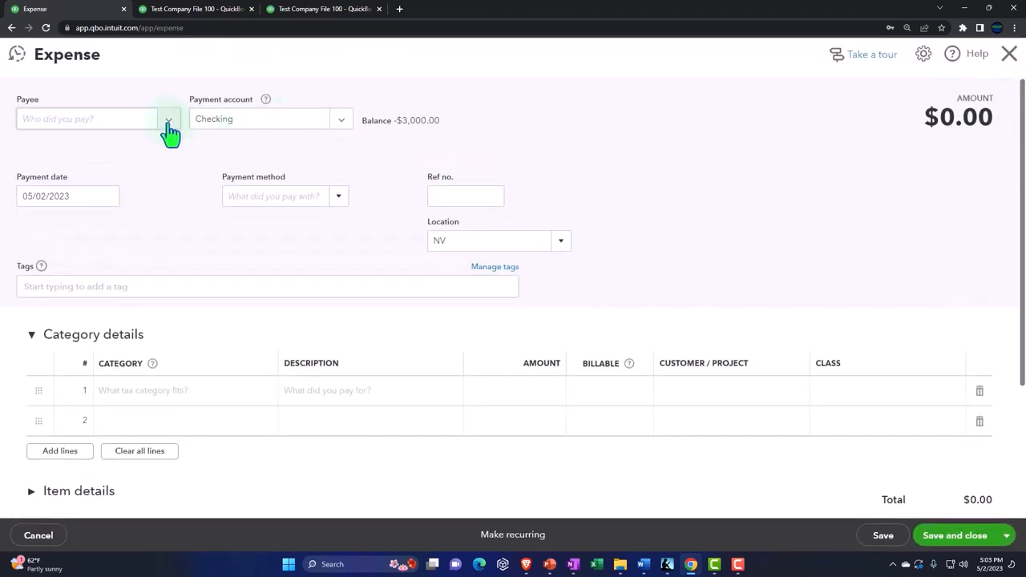
Choose Vendor 1 as the expense payee and set the payment date to 01/01/2025.
click(169, 118)
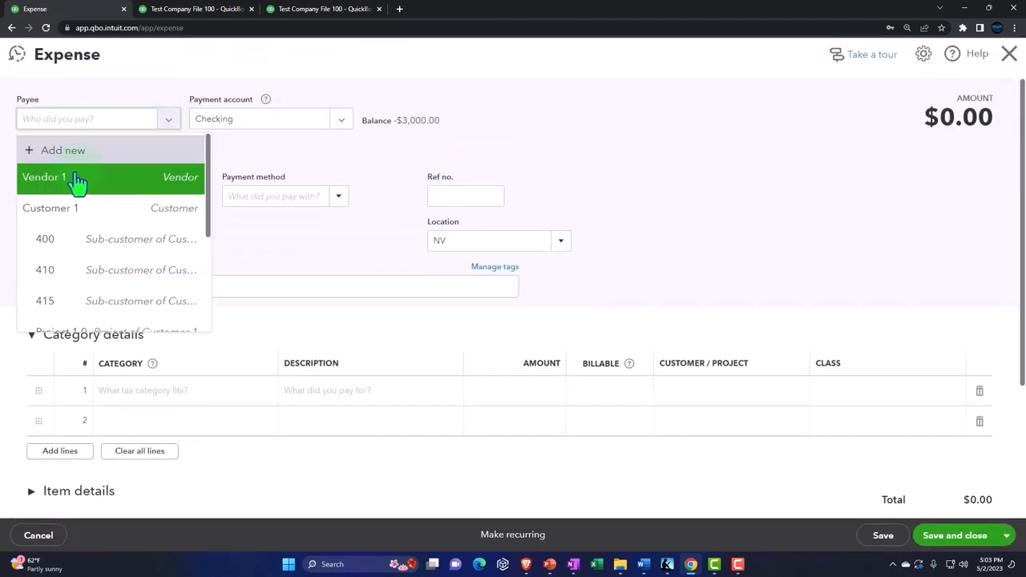
click(56, 177)
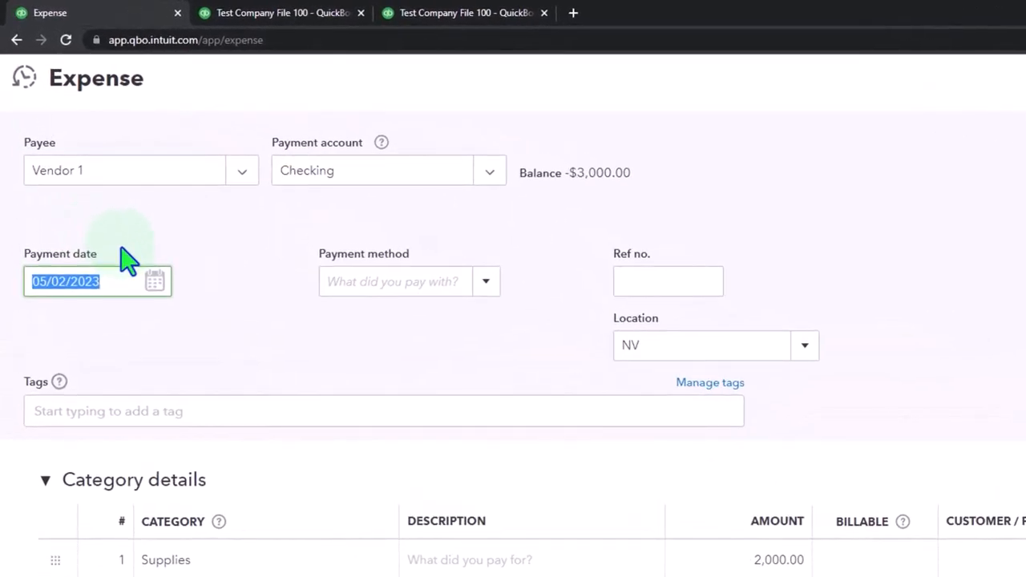
text(0)
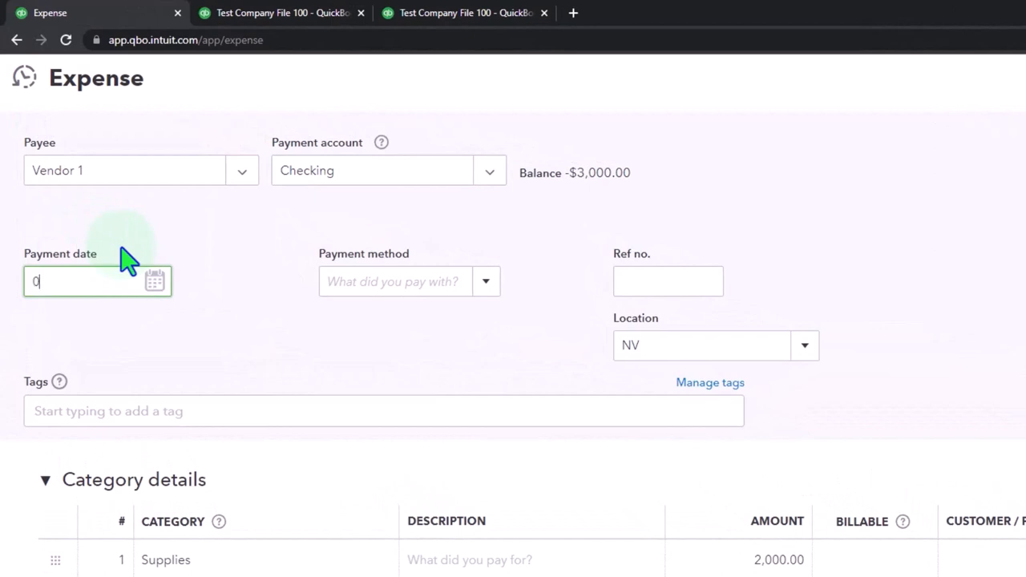
text(01/01/2025)
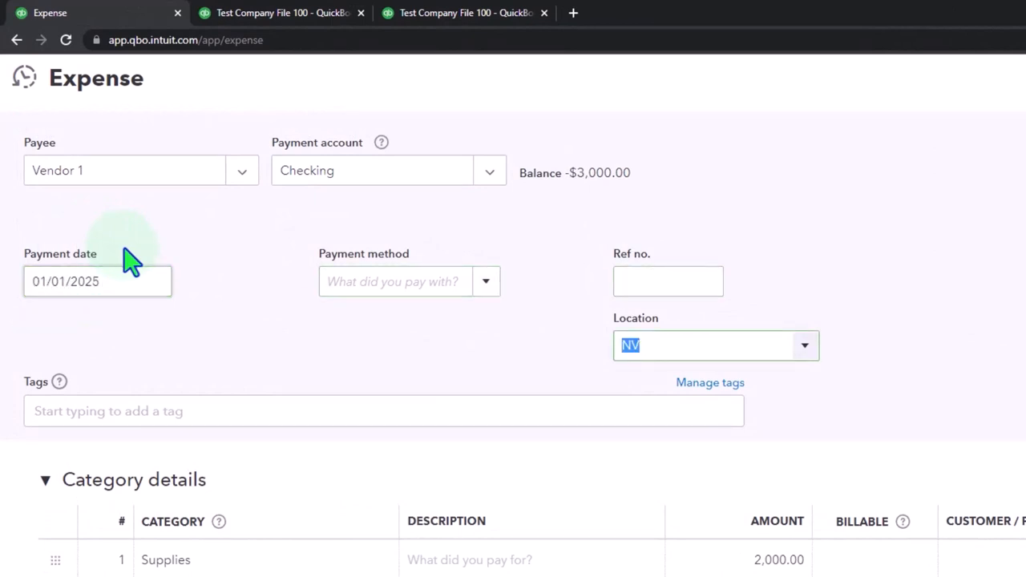
mouse_move(601, 393)
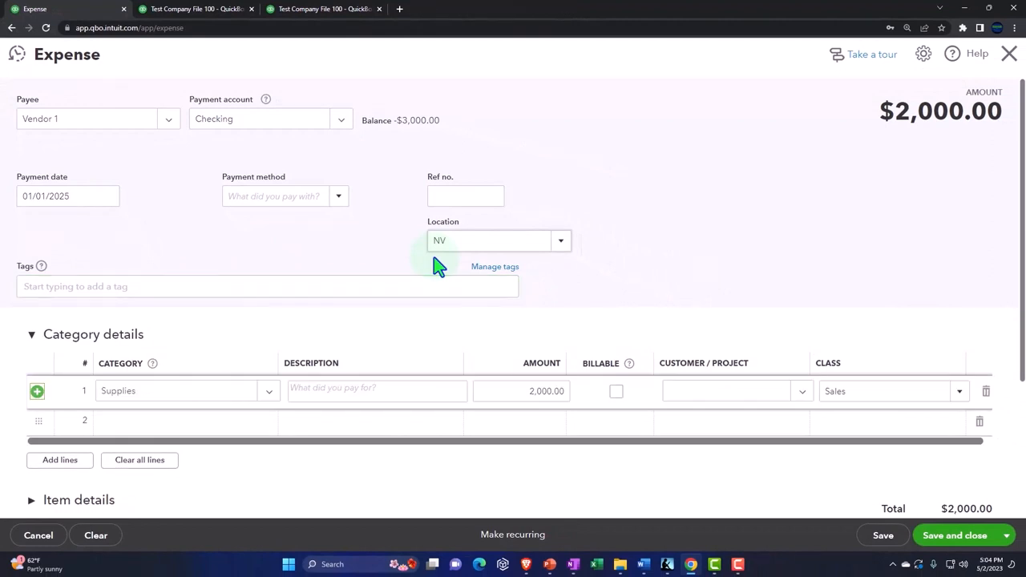
mouse_move(350, 315)
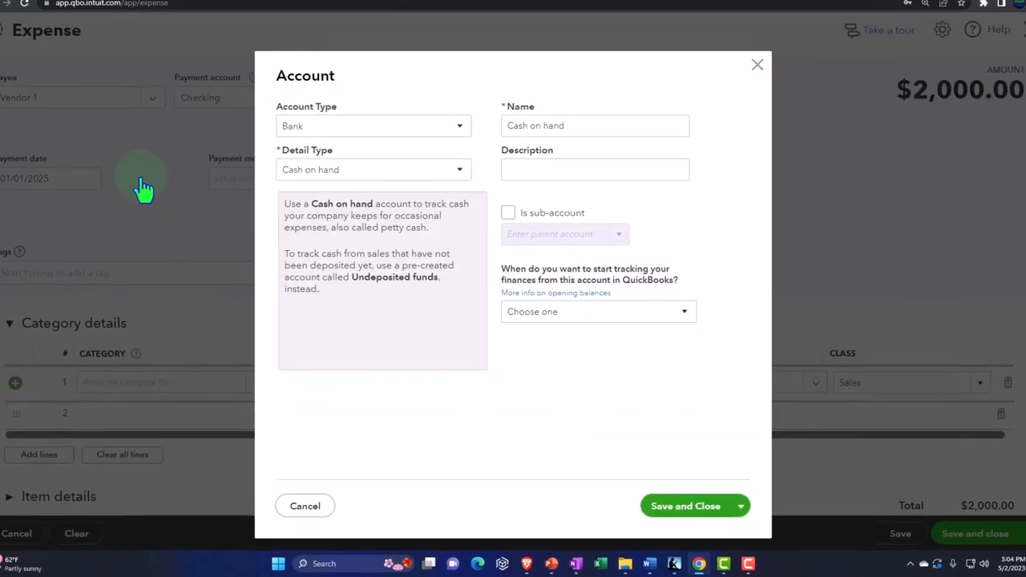
Save a new Cost of Goods Sold account with detail type Supplies & Materials - COGS.
click(373, 126)
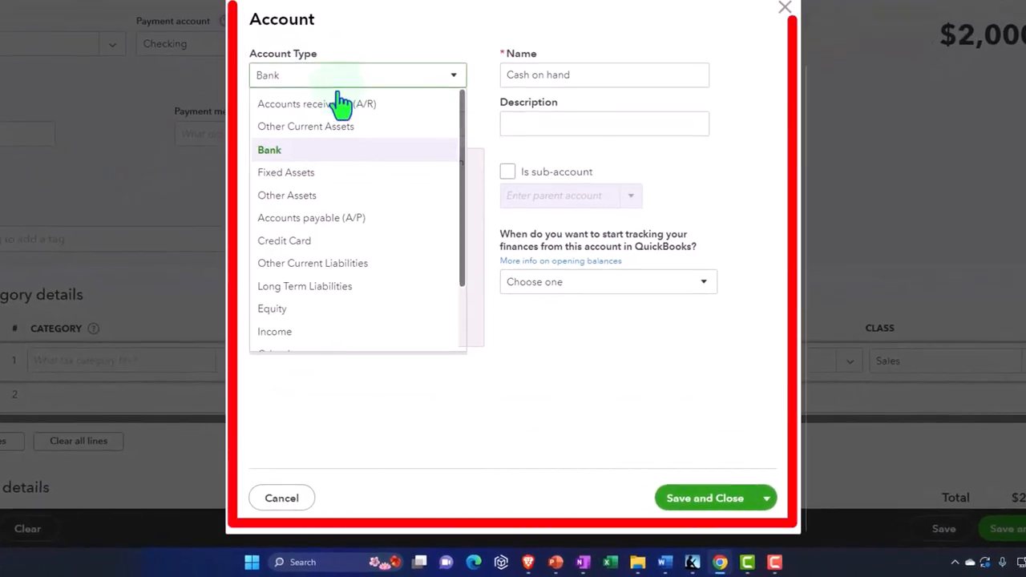
scroll(down, 3)
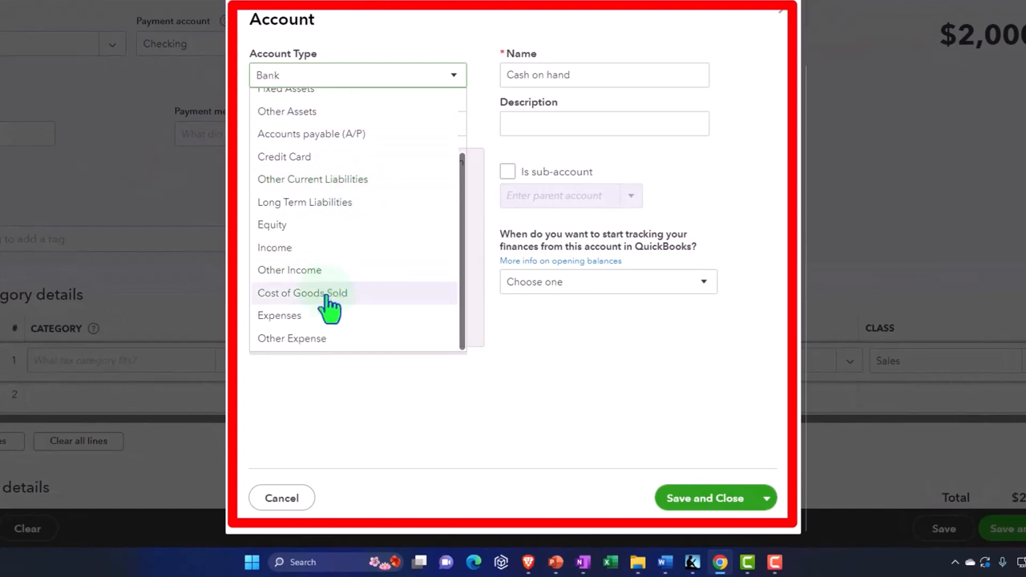
click(302, 293)
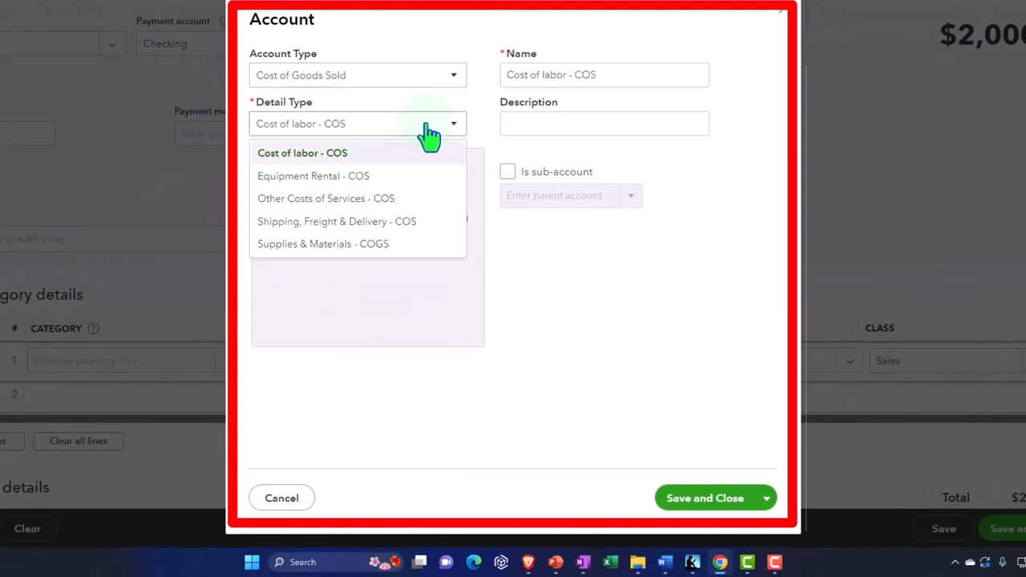
mouse_move(344, 168)
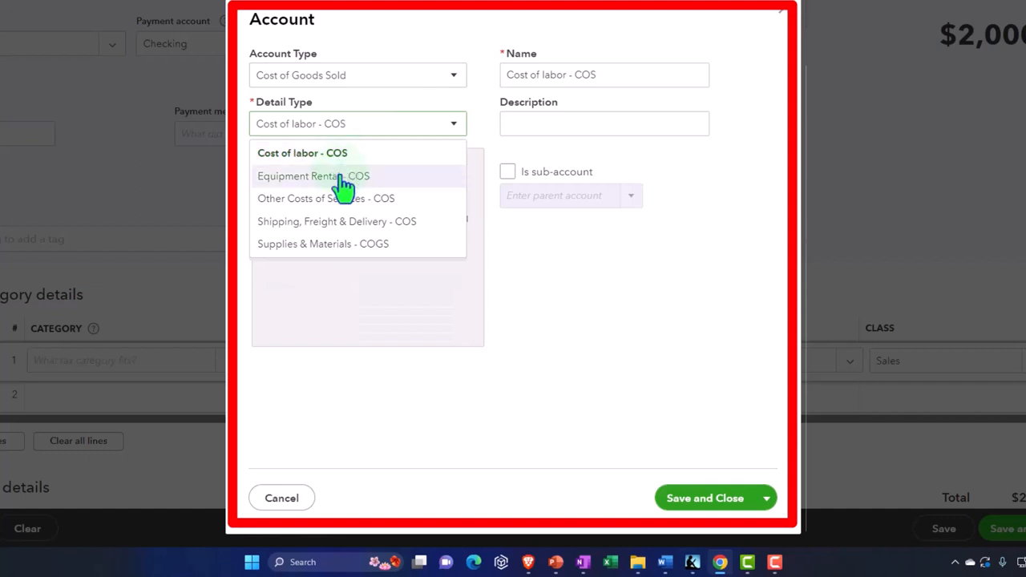
mouse_move(371, 251)
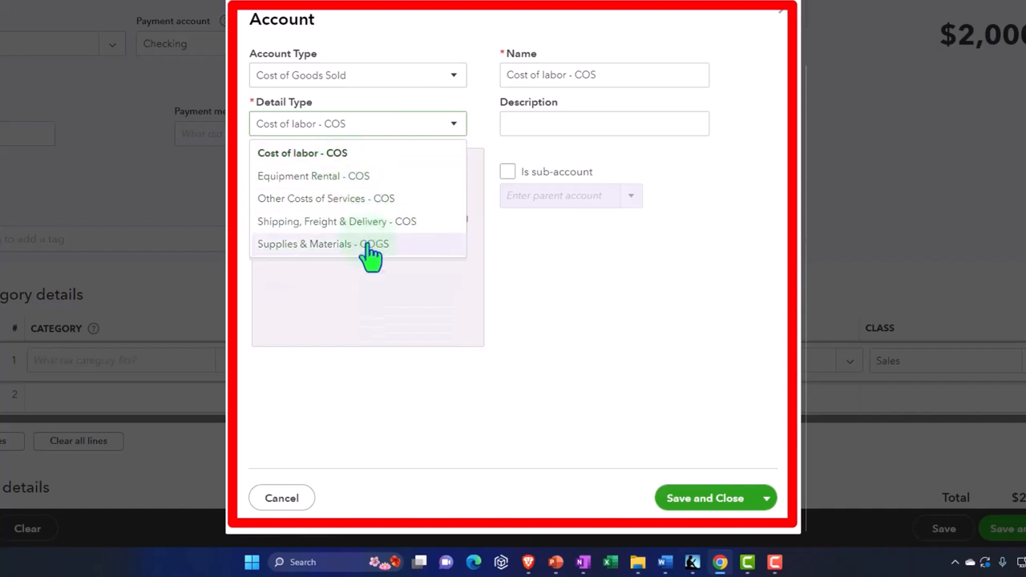
click(351, 244)
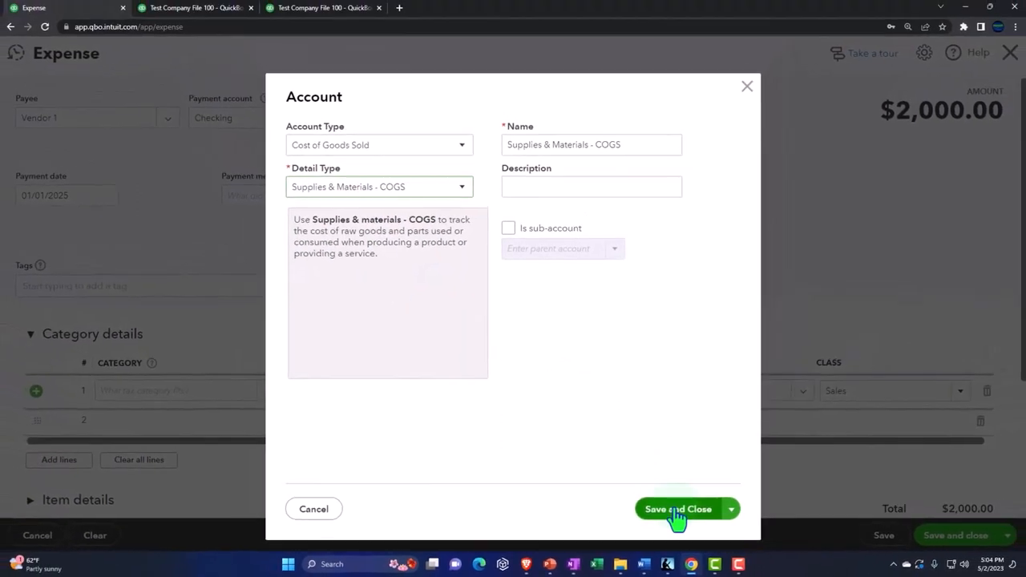
click(678, 509)
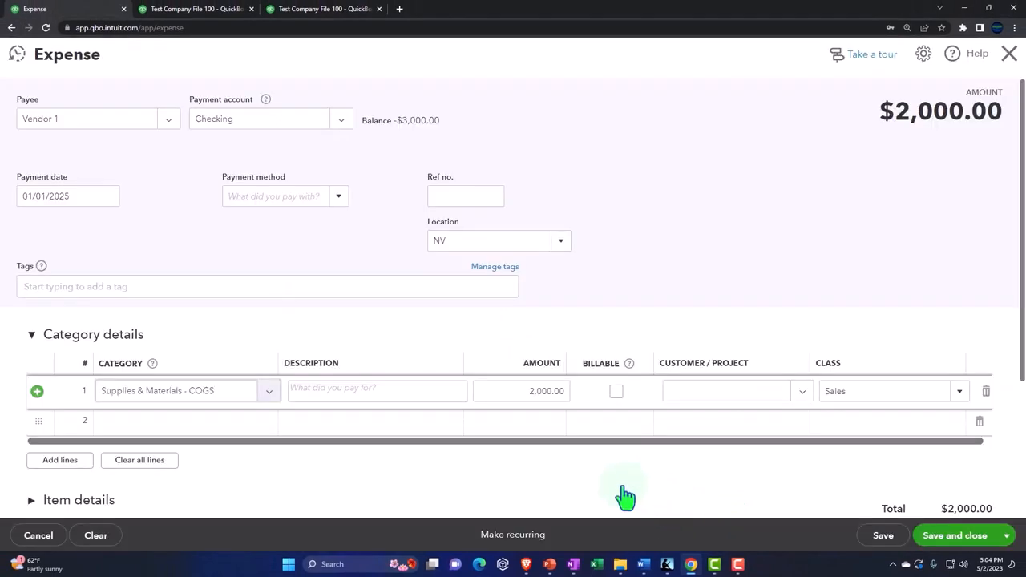
mouse_move(466, 429)
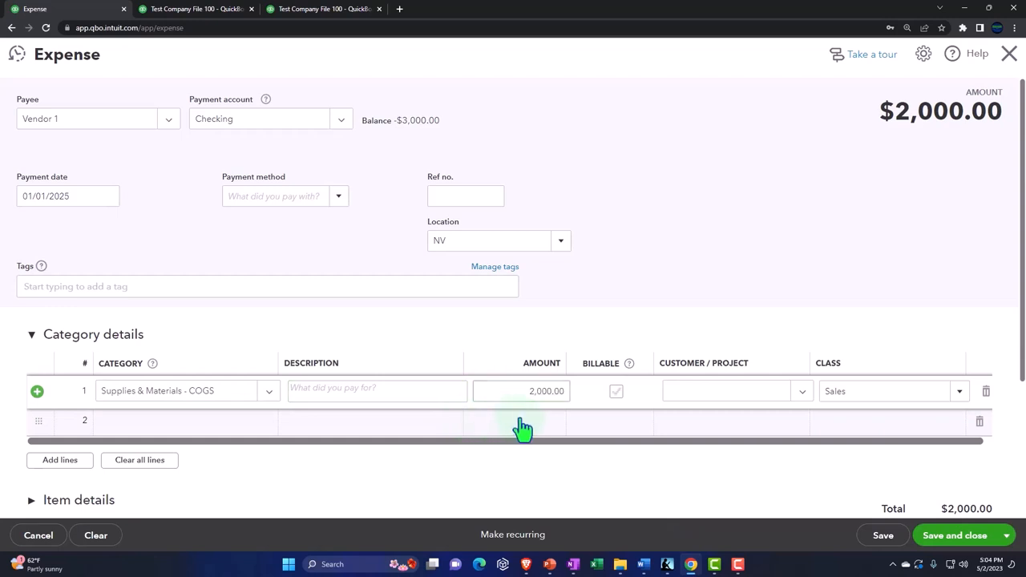
Mark expense line 1 as billable and assign it to Customer 1:400.
click(539, 391)
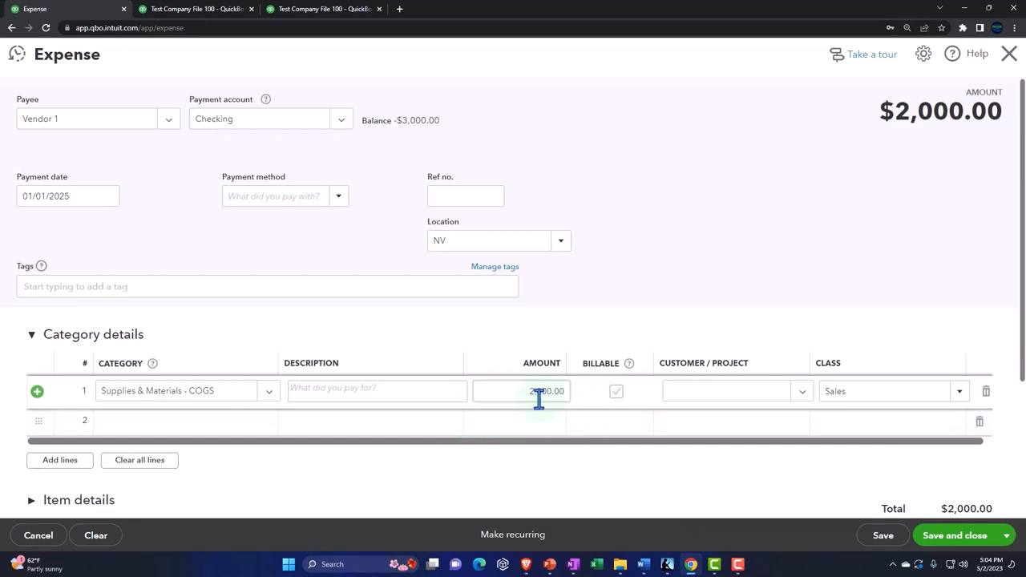
click(616, 391)
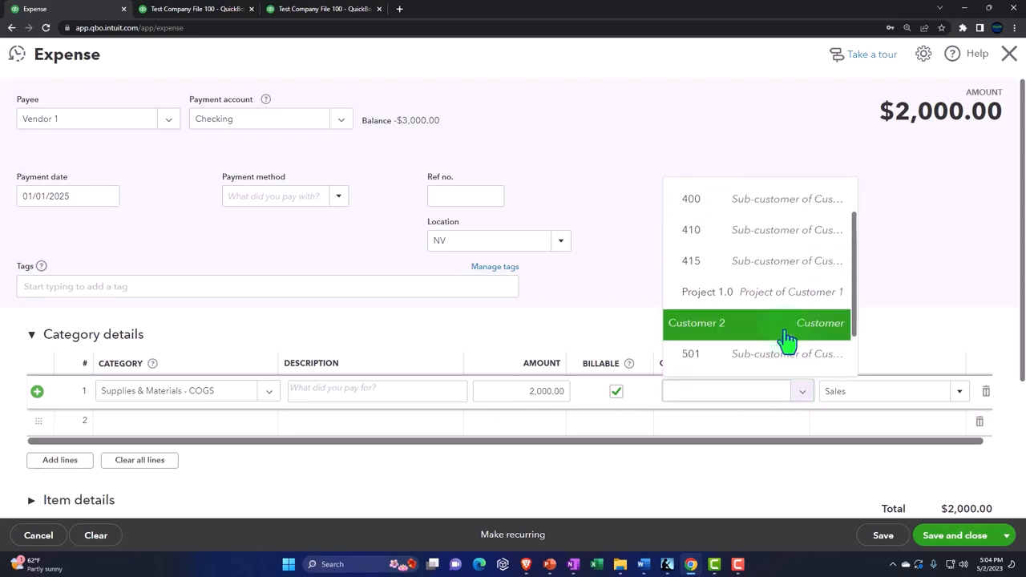
click(691, 198)
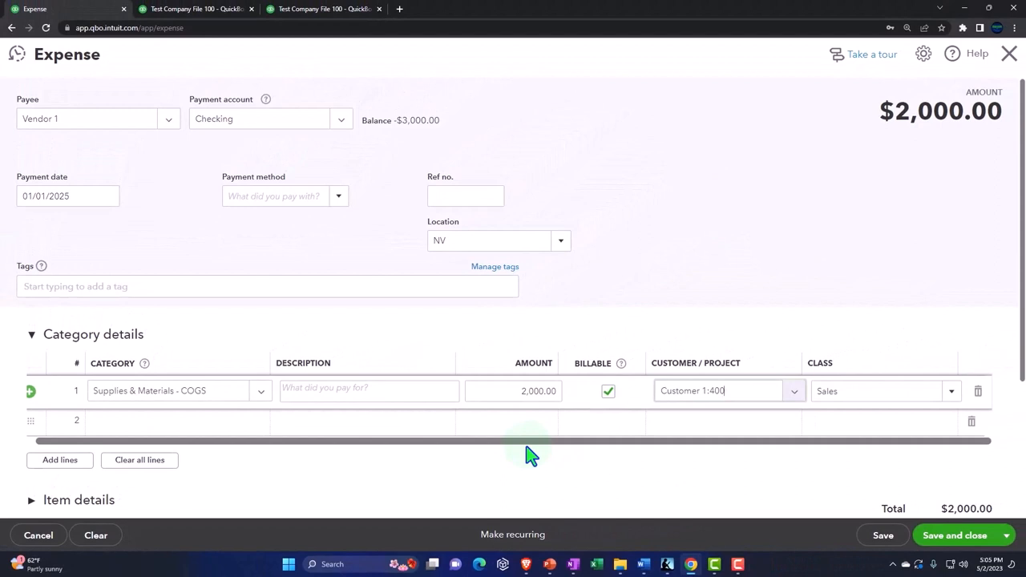
mouse_move(275, 413)
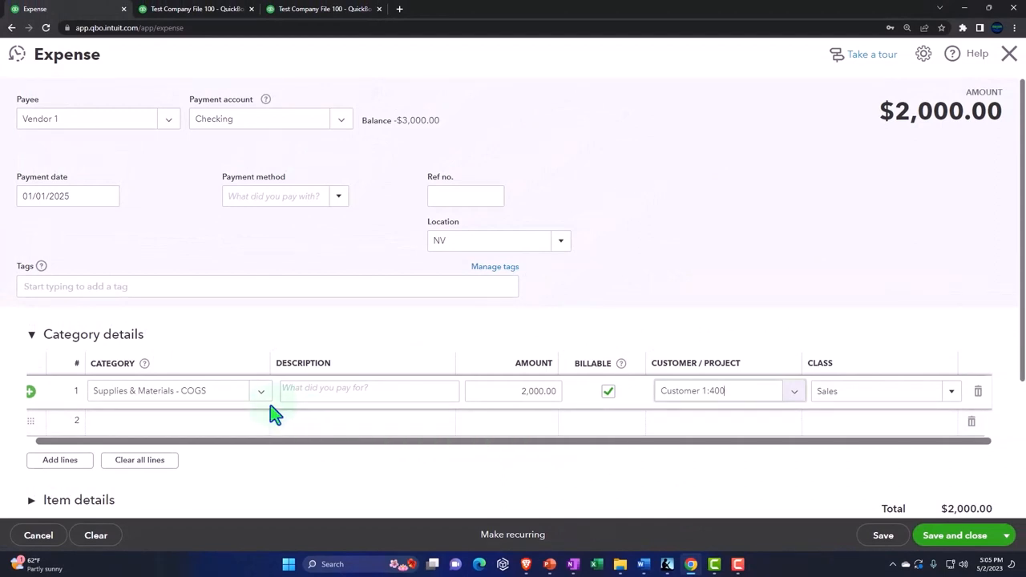
scroll(down, 3)
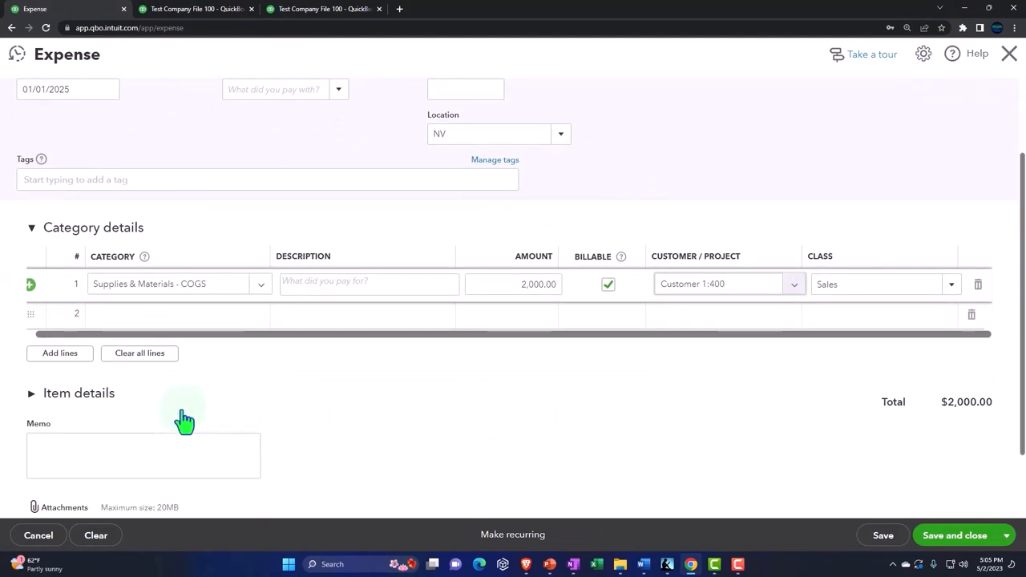
mouse_move(119, 415)
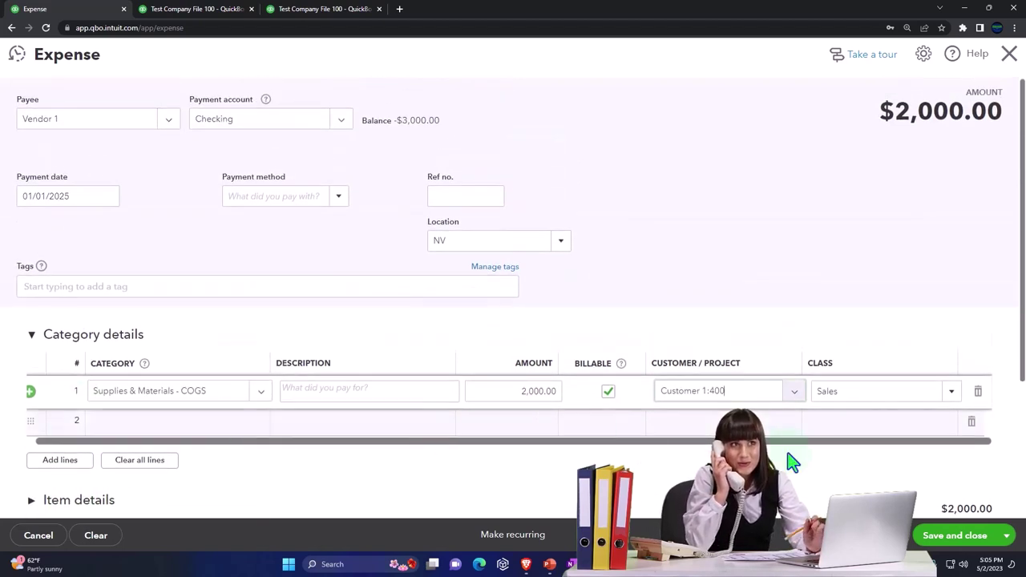
Run the Balance Sheet report with columns displayed by Customers.
click(950, 535)
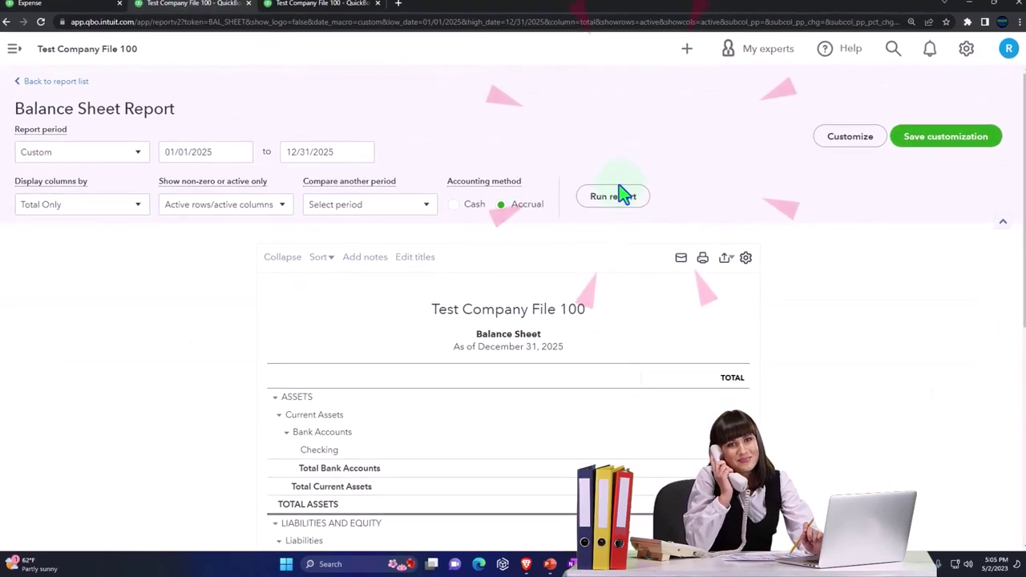
click(613, 196)
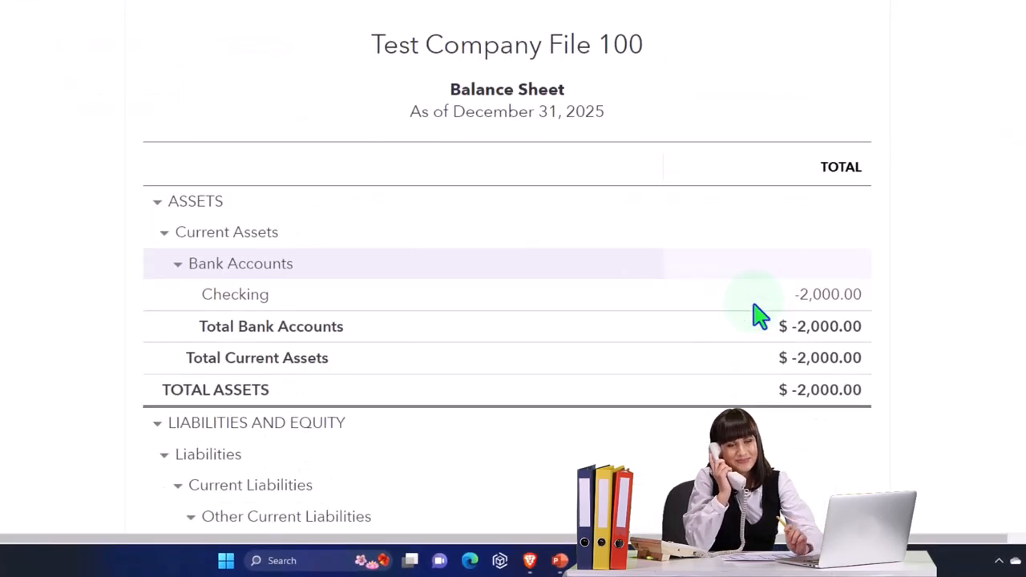
scroll(down, 3)
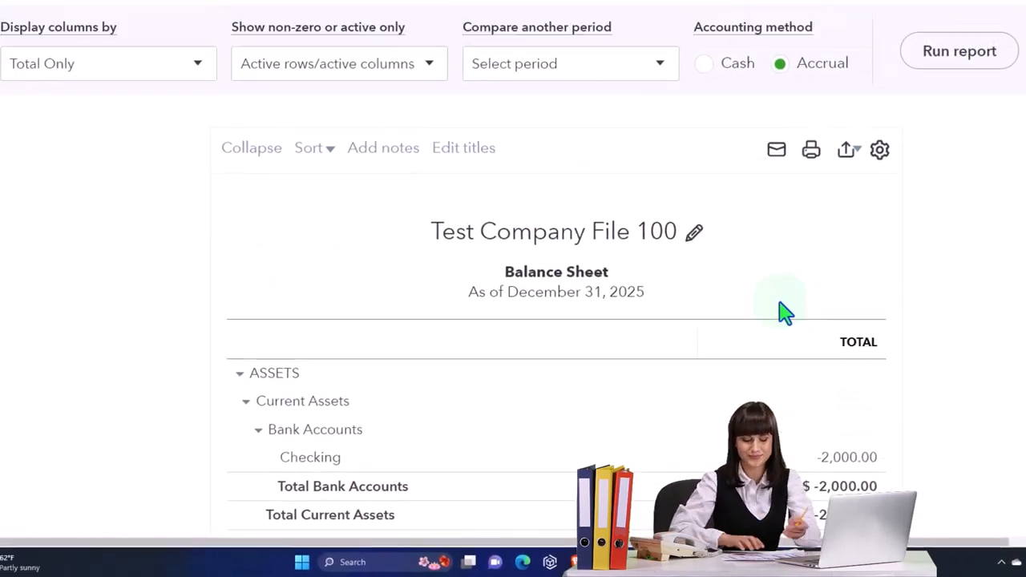
click(108, 62)
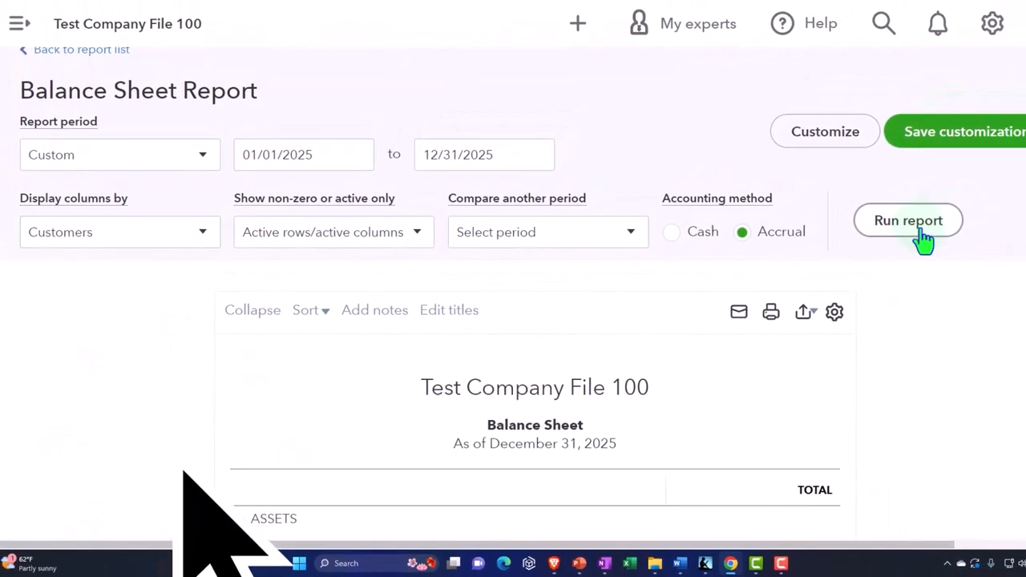
click(908, 220)
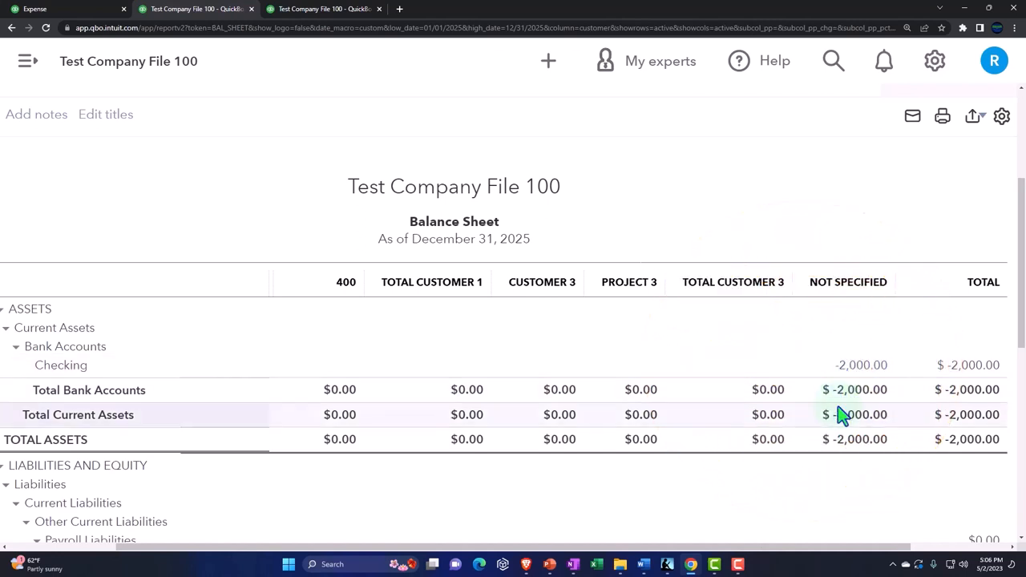
Drill from the -2,000.00 Checking amount to the Vendor 1 expense, then rerun Profit and Loss.
click(861, 365)
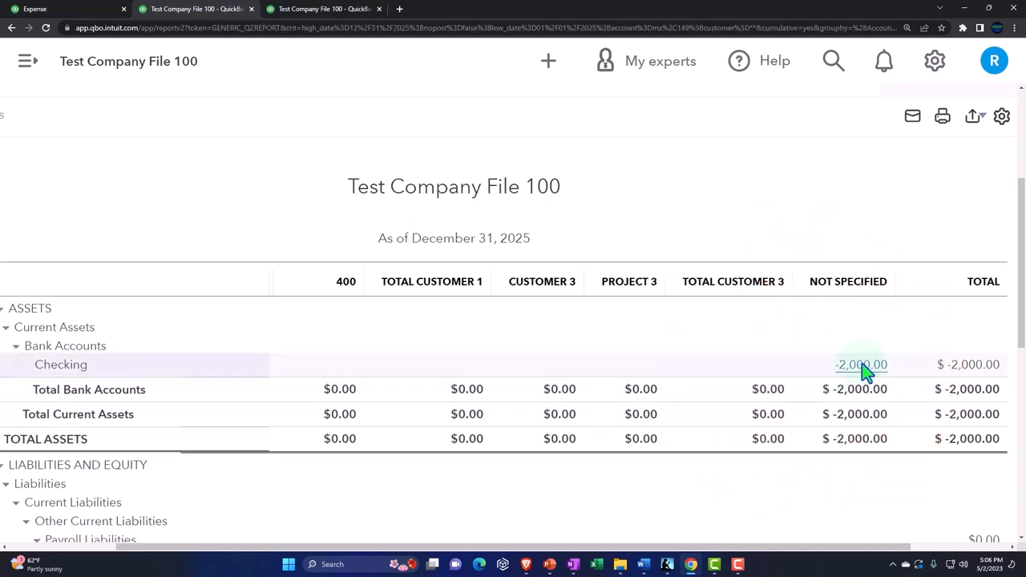
click(861, 365)
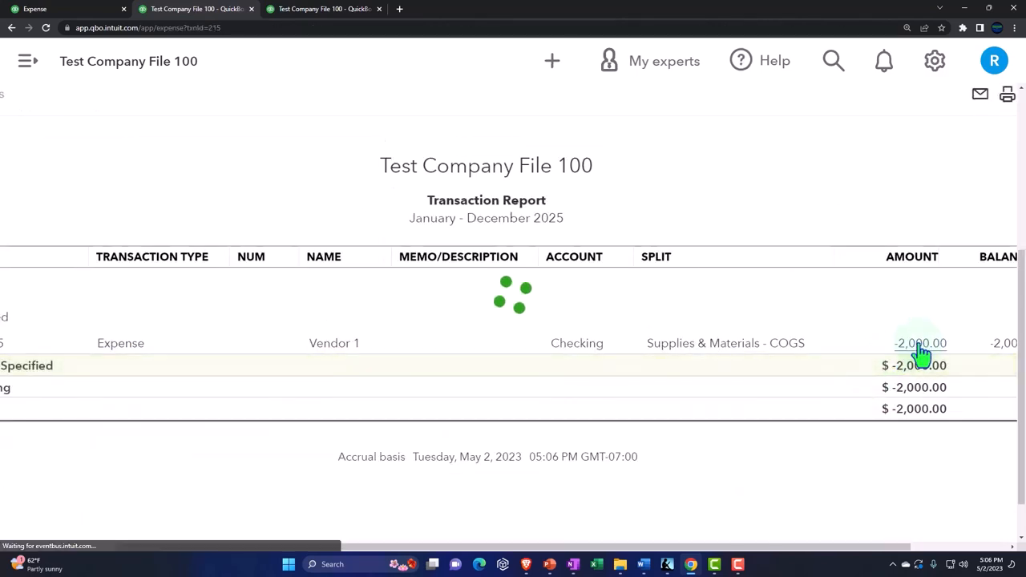
click(921, 342)
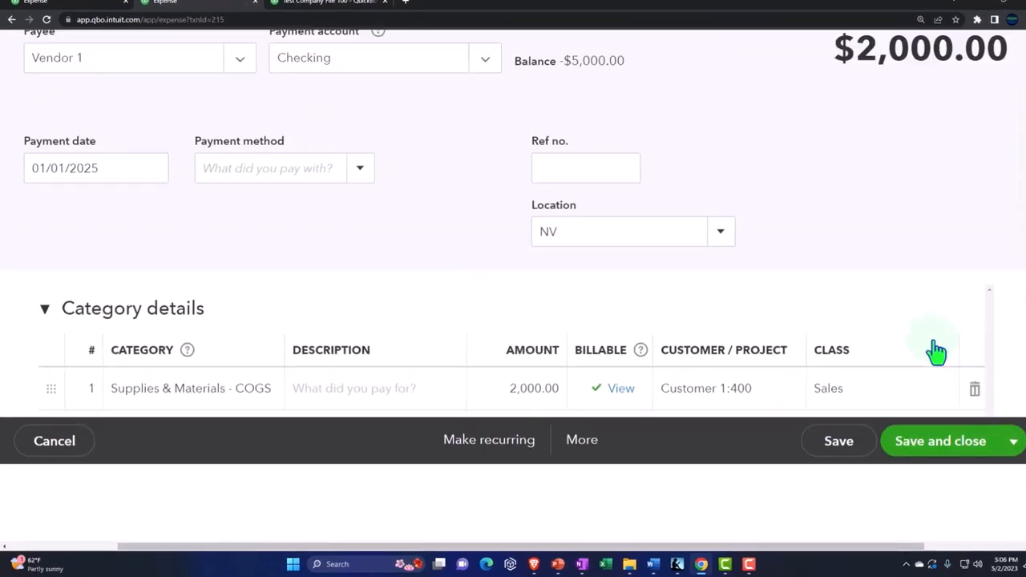
scroll(down, 3)
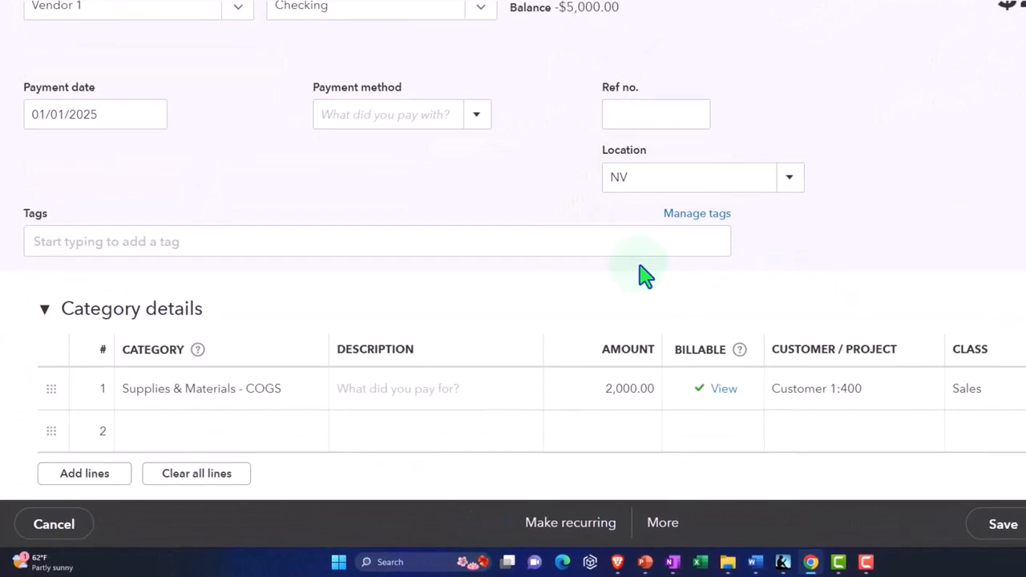
scroll(down, 3)
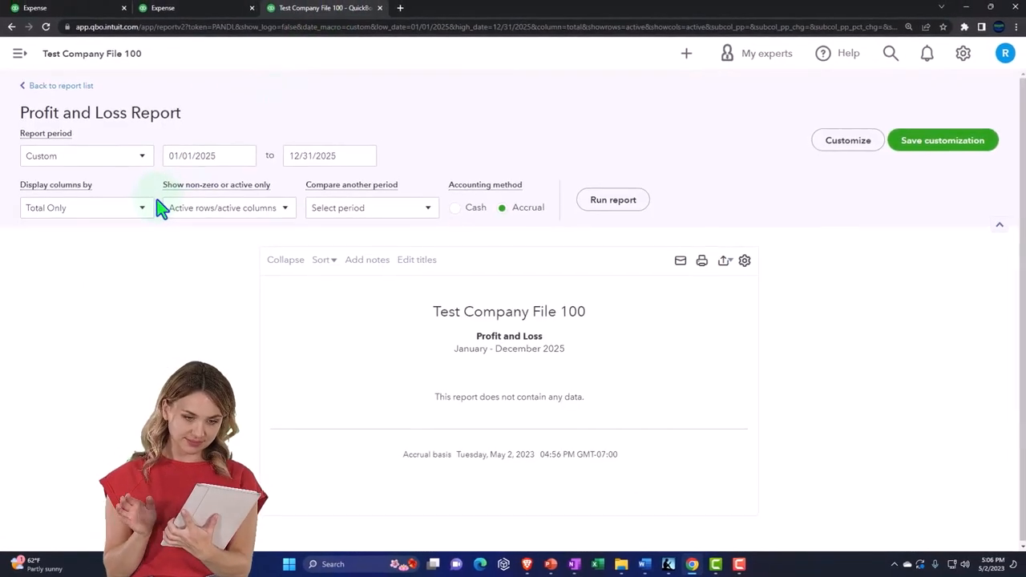
click(612, 199)
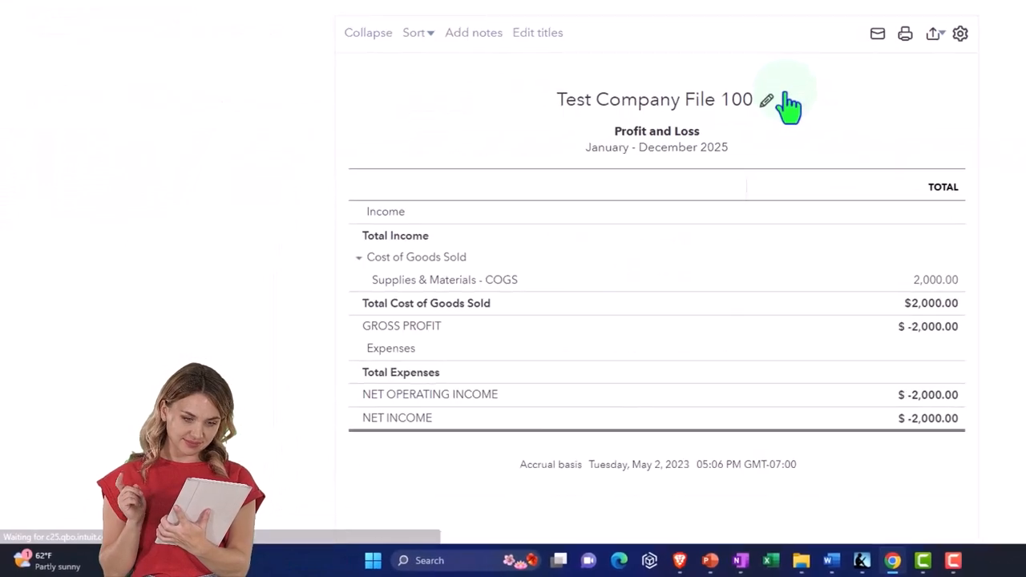